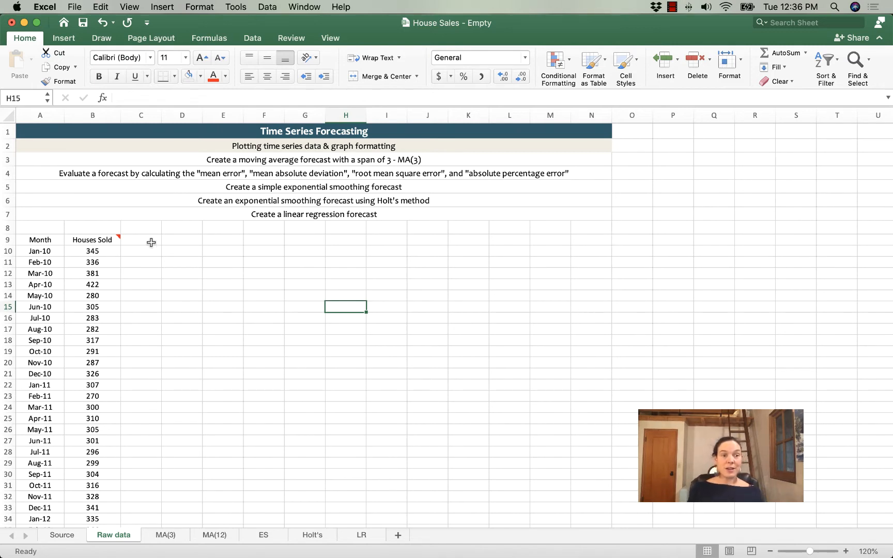
{"action": "mouse_move", "coordinate": [77, 255]}
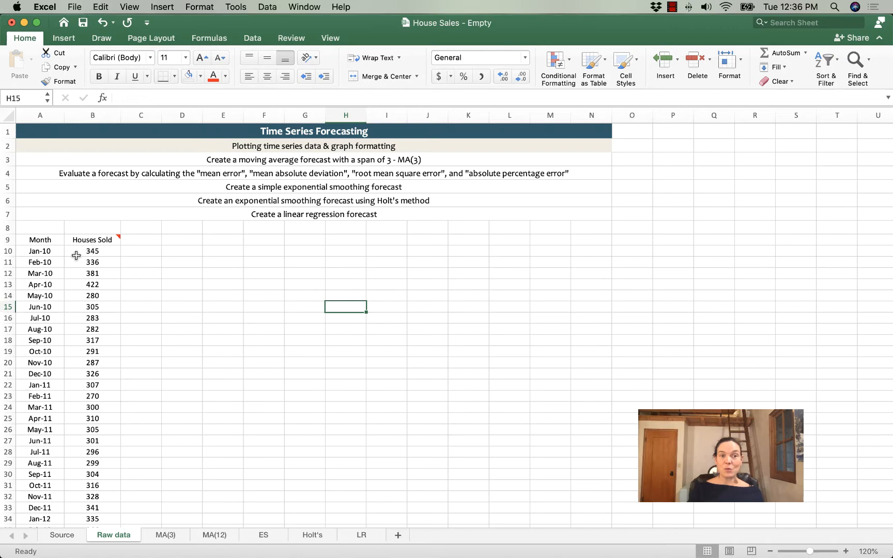
{"action": "mouse_move", "coordinate": [91, 334]}
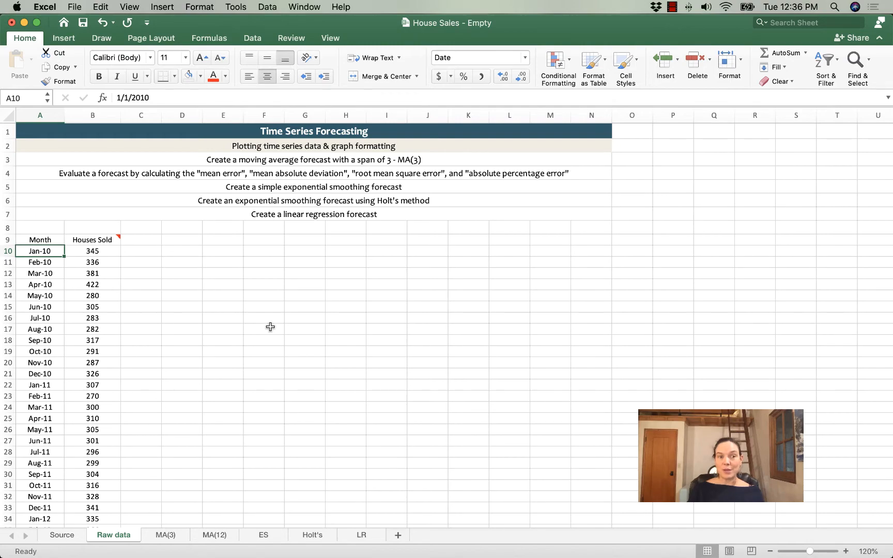
Review the Month and Houses Sold data down to its last month, Feb-18.
{"action": "scroll", "scroll_direction": "down", "scroll_amount": 3}
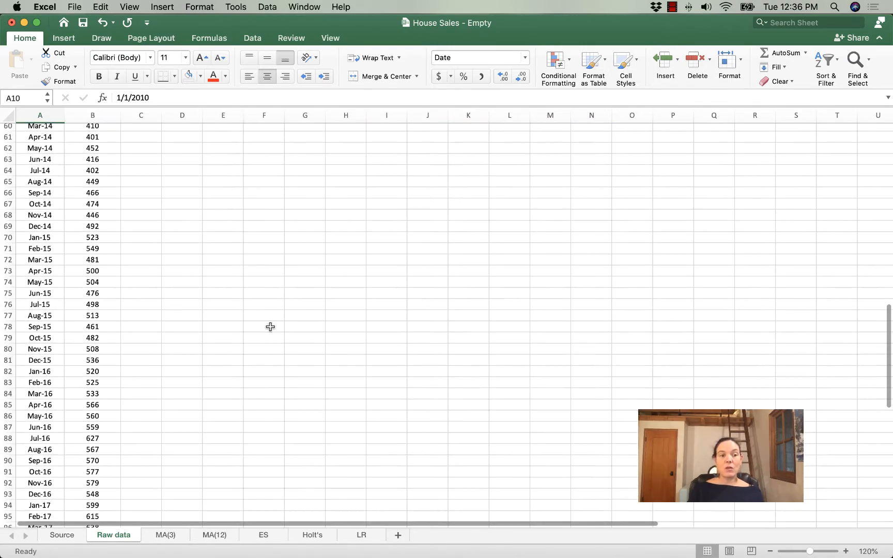
{"action": "scroll", "scroll_direction": "down", "scroll_amount": 3}
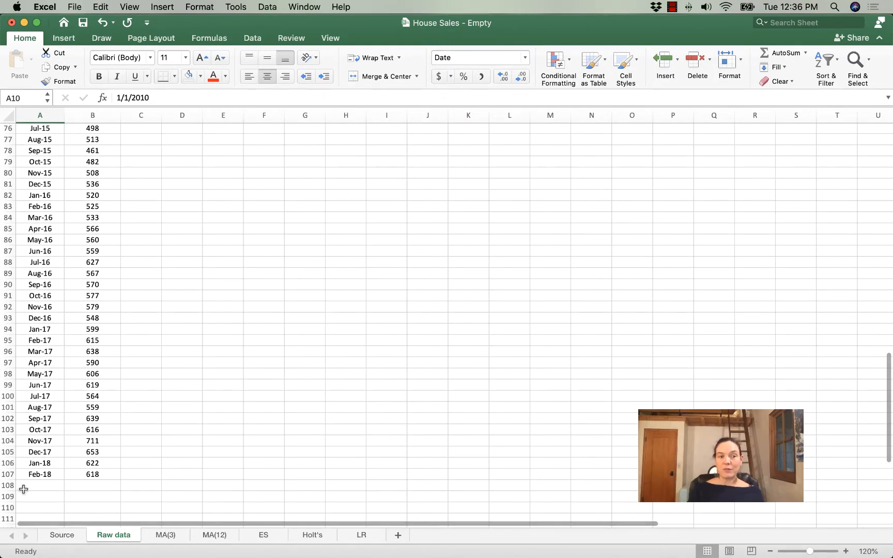
{"action": "left_click", "coordinate": [40, 475]}
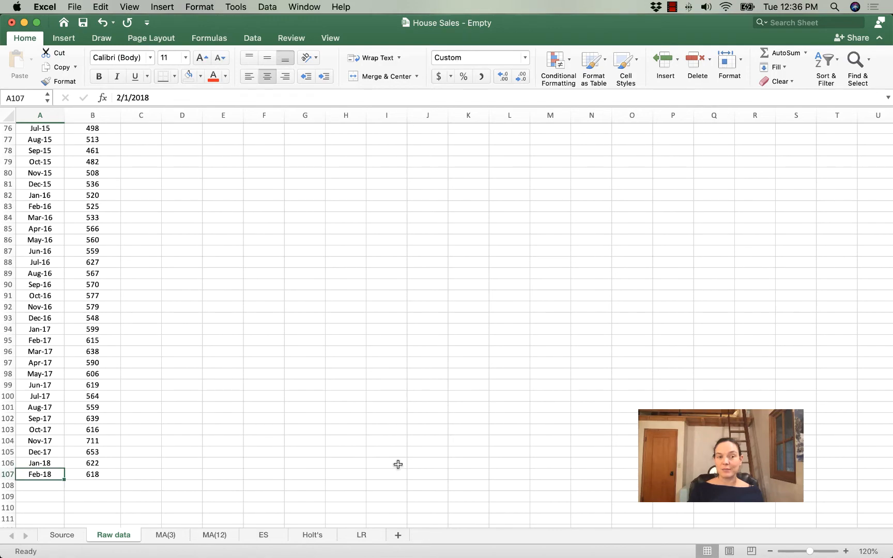
{"action": "scroll", "scroll_direction": "up", "scroll_amount": 3}
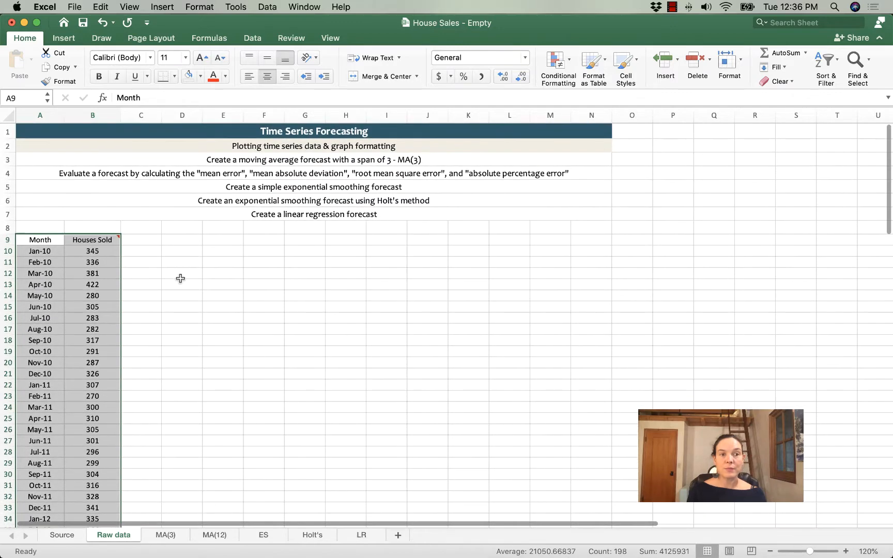
{"action": "mouse_move", "coordinate": [219, 306]}
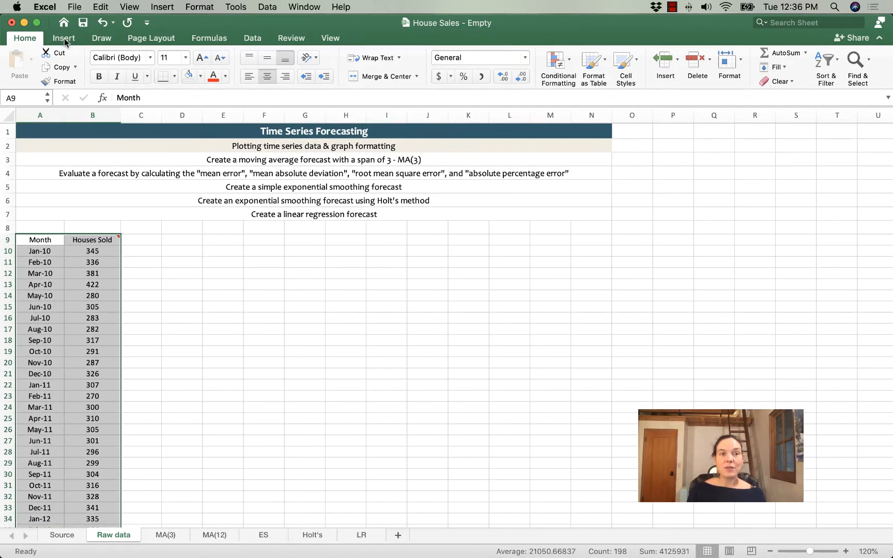
Bring up Recommended Charts for the selected Month and Houses Sold columns.
{"action": "left_click", "coordinate": [63, 37]}
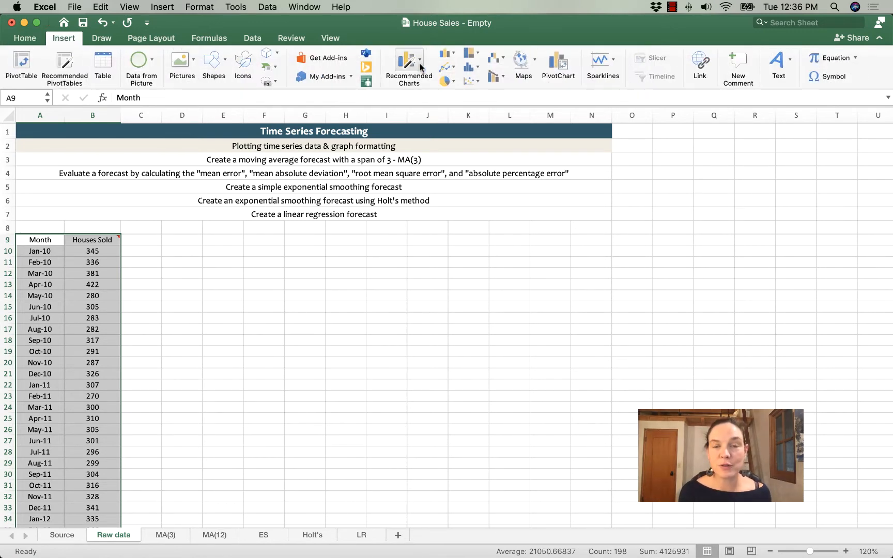
{"action": "left_click", "coordinate": [408, 68]}
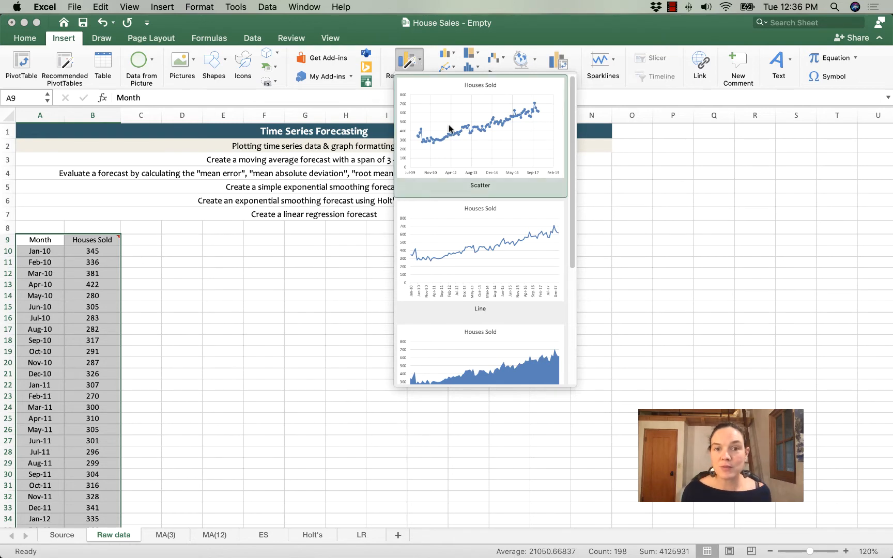
Insert the first suggested Houses Sold chart and enlarge it across the sheet.
{"action": "left_click", "coordinate": [479, 135]}
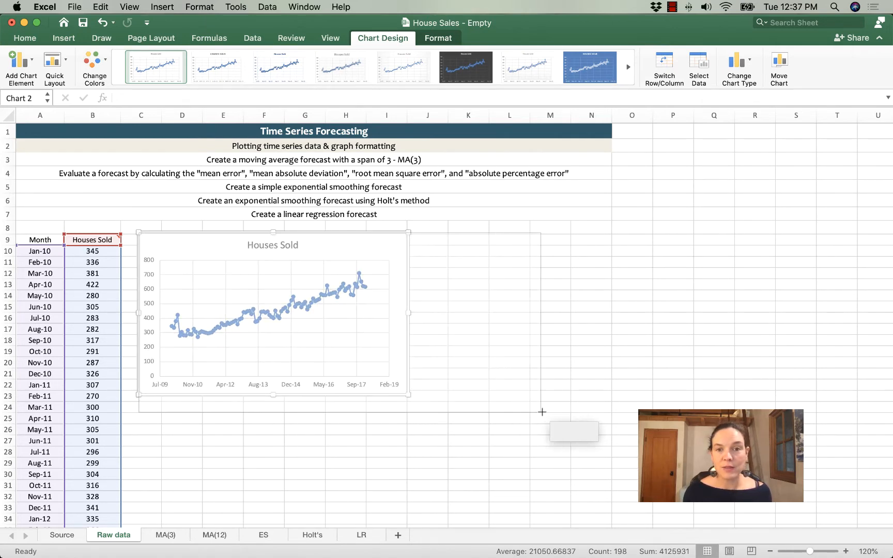
{"action": "left_click_drag", "start_coordinate": [409, 395], "coordinate": [606, 418]}
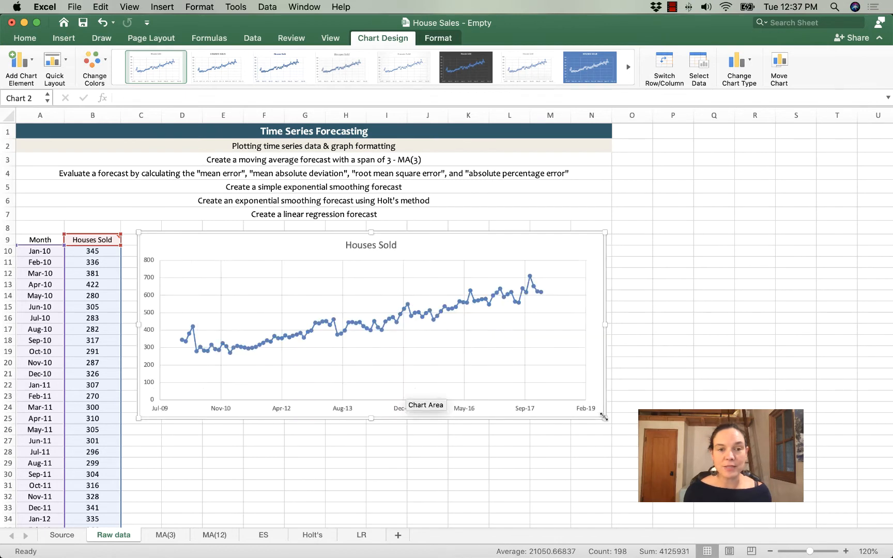
{"action": "mouse_move", "coordinate": [230, 347]}
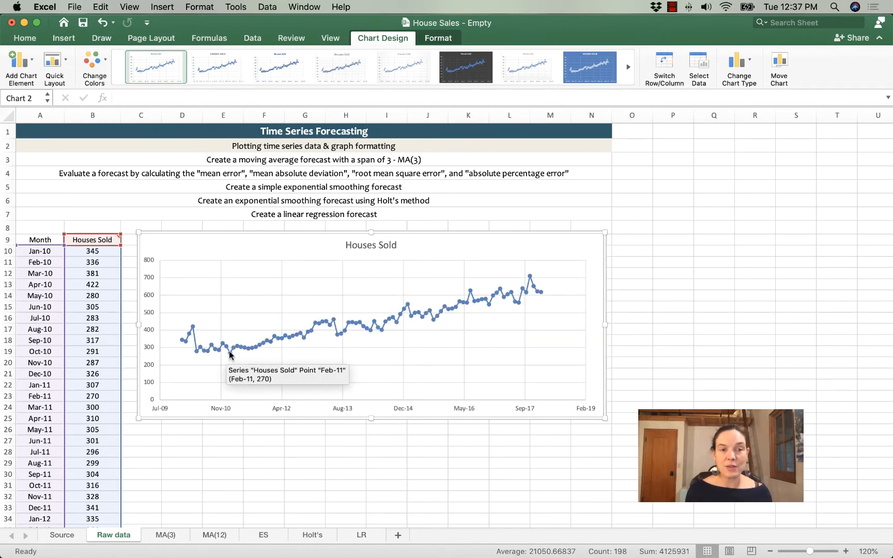
{"action": "mouse_move", "coordinate": [410, 317]}
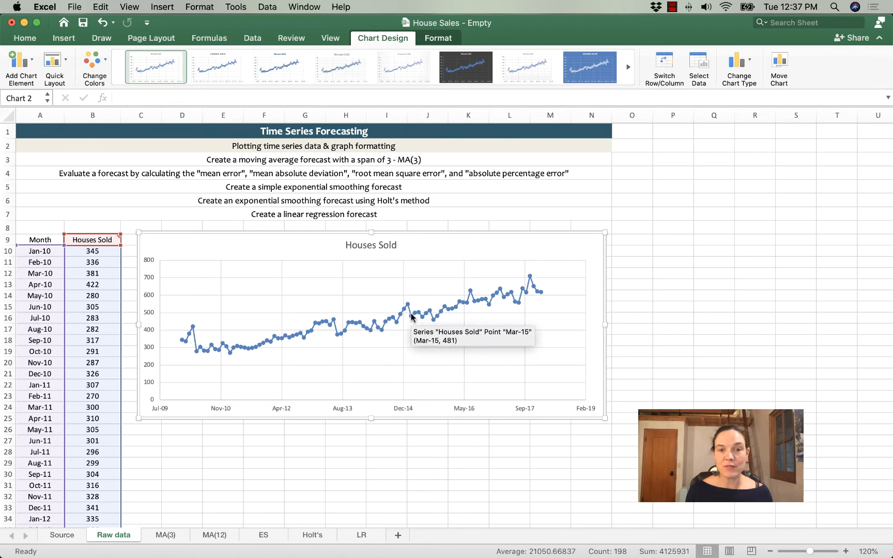
{"action": "mouse_move", "coordinate": [532, 297]}
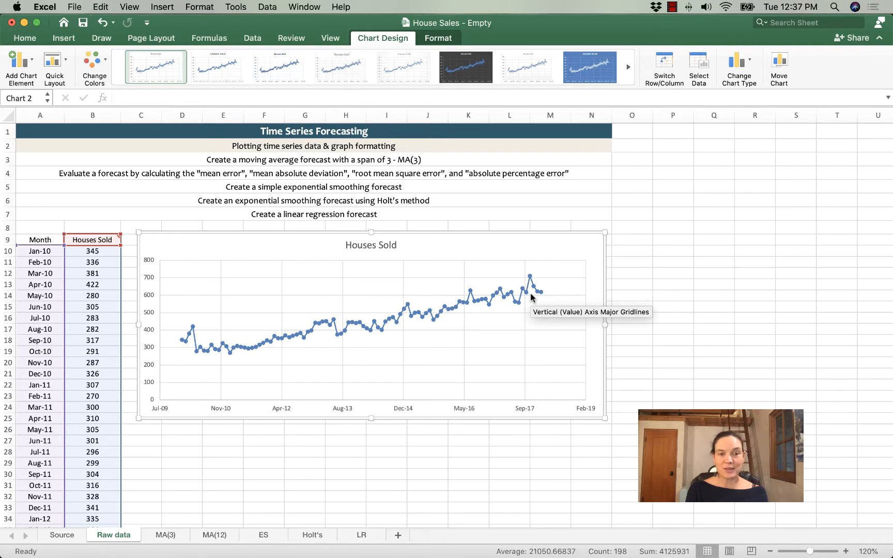
{"action": "mouse_move", "coordinate": [357, 238]}
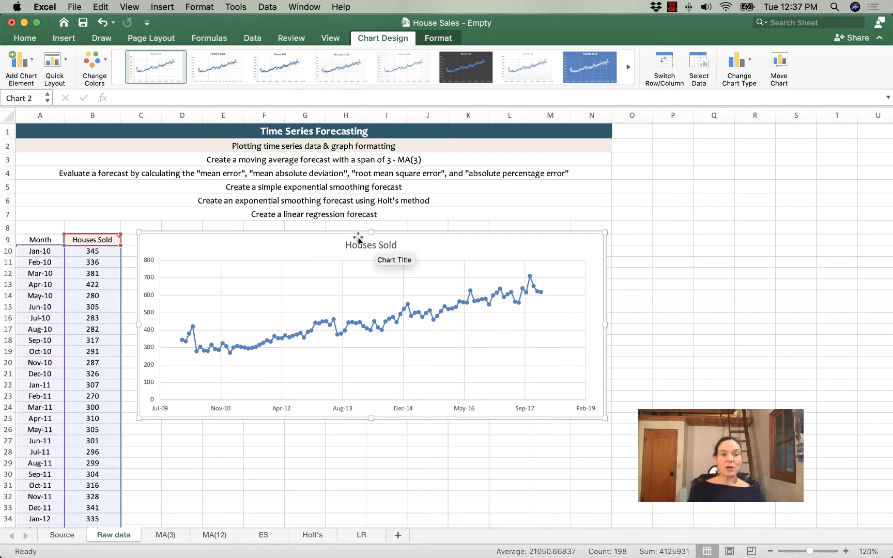
{"action": "mouse_move", "coordinate": [455, 317]}
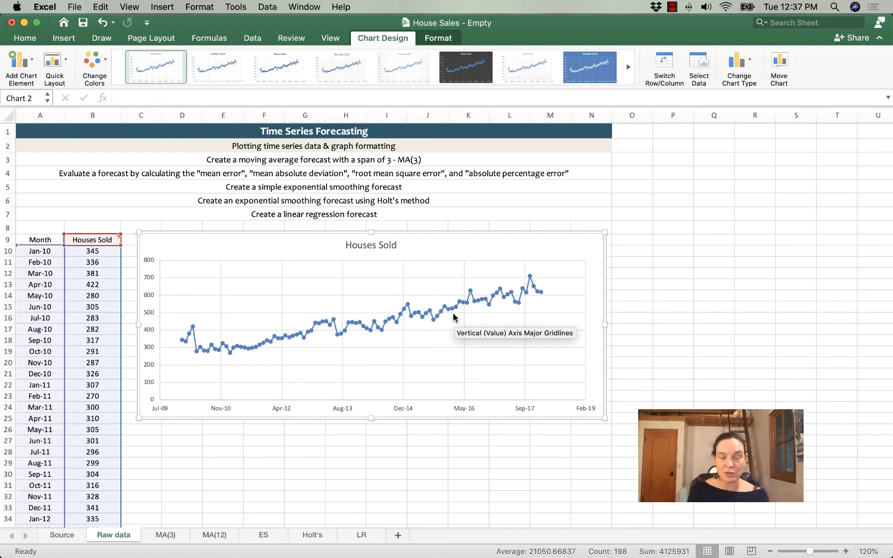
{"action": "mouse_move", "coordinate": [374, 246]}
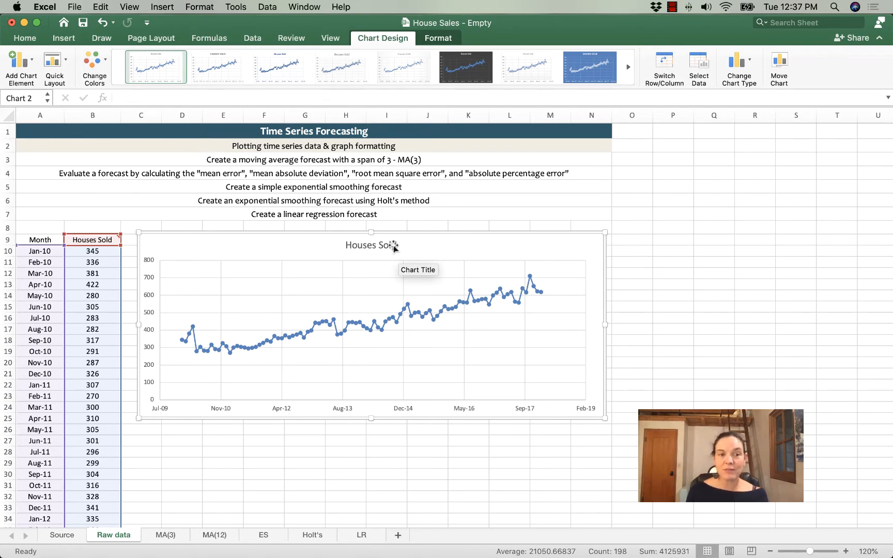
{"action": "mouse_move", "coordinate": [158, 397]}
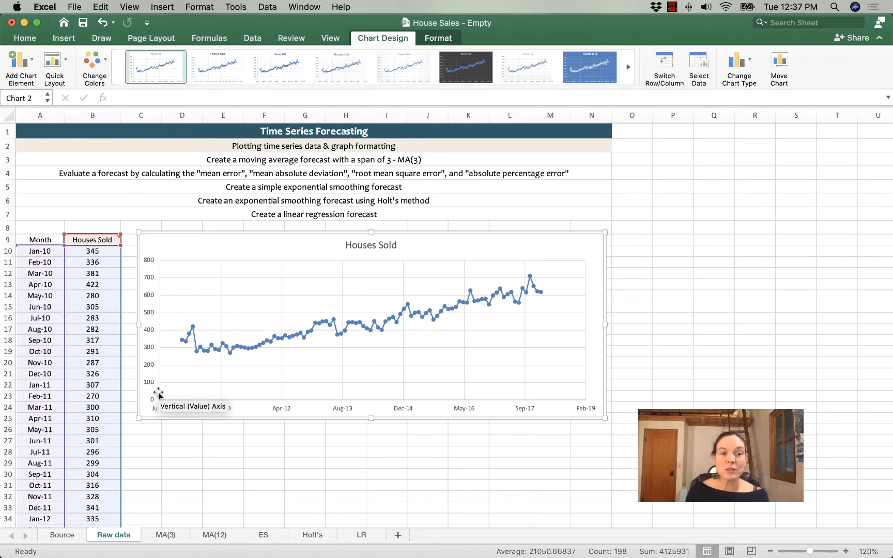
{"action": "mouse_move", "coordinate": [149, 265]}
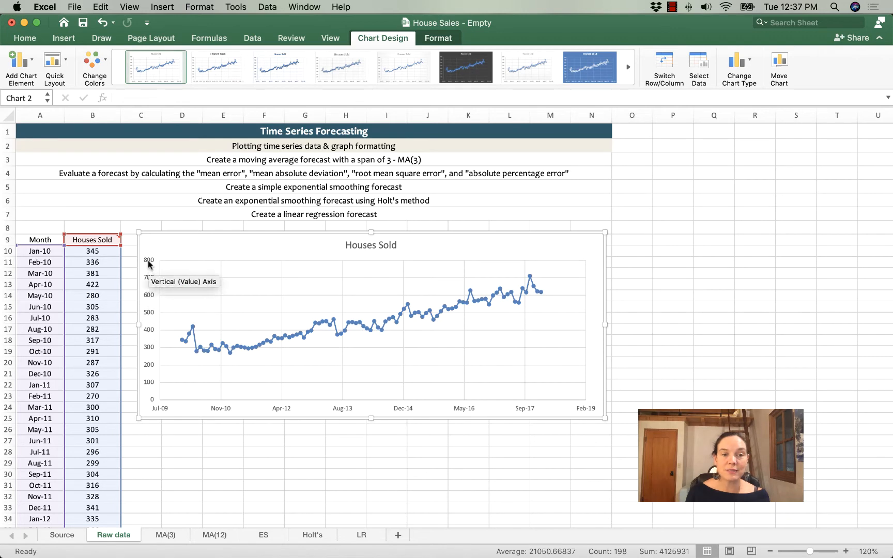
{"action": "mouse_move", "coordinate": [149, 394]}
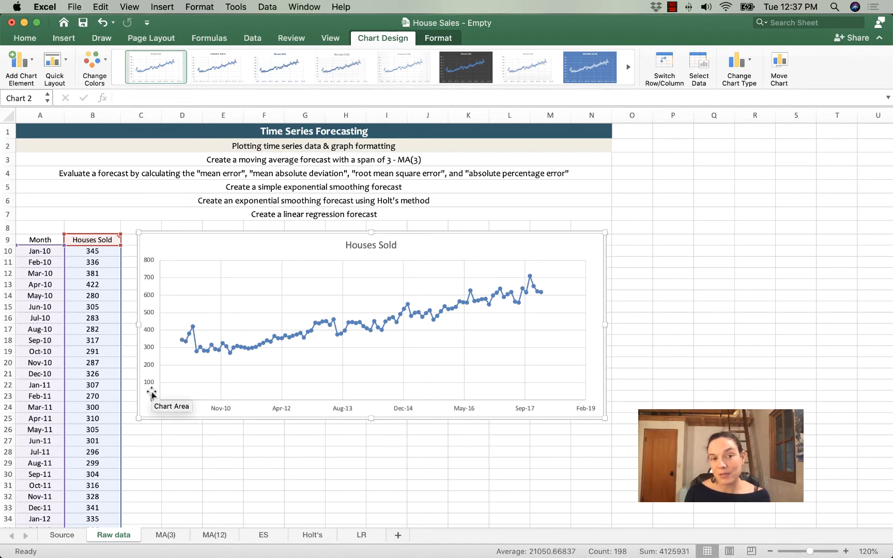
{"action": "mouse_move", "coordinate": [215, 412]}
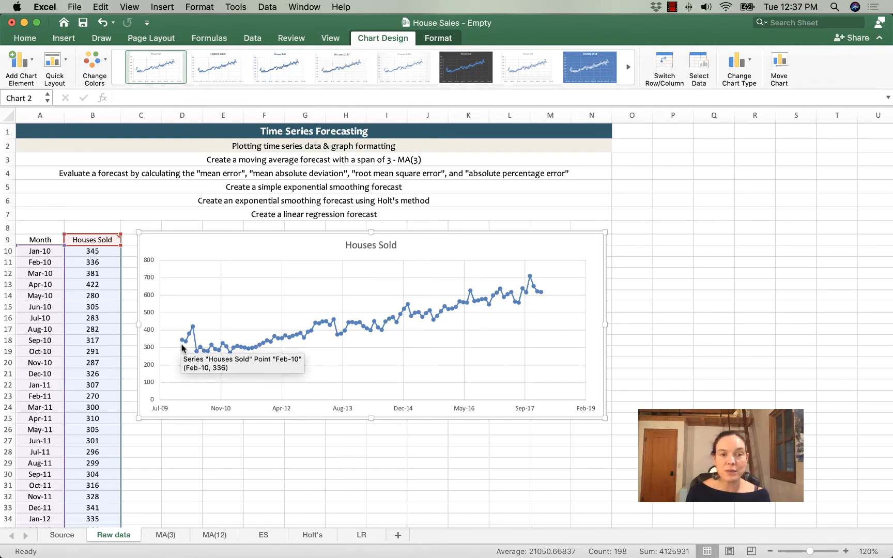
{"action": "mouse_move", "coordinate": [178, 403]}
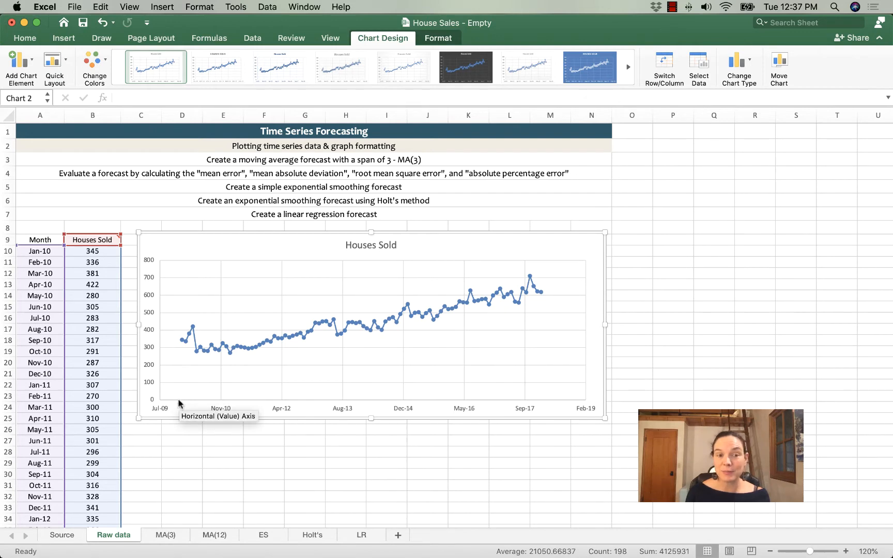
{"action": "left_click", "coordinate": [468, 495]}
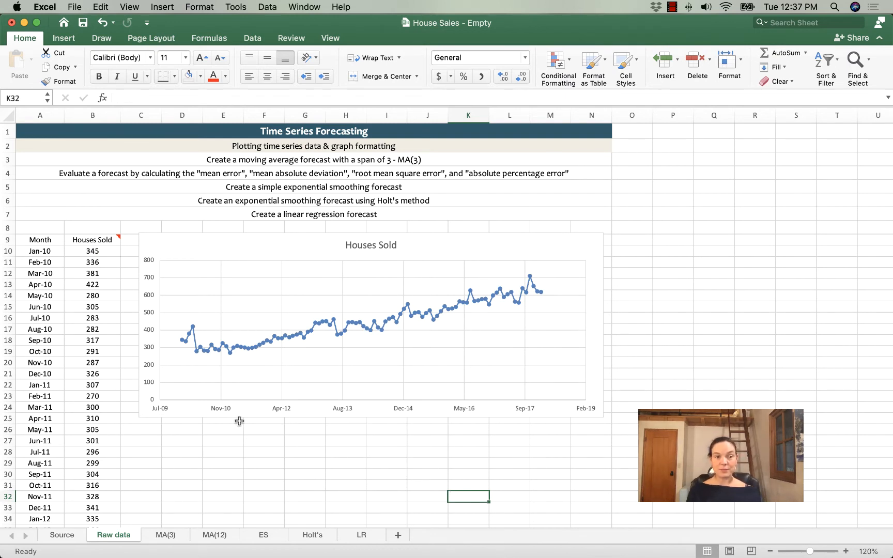
{"action": "mouse_move", "coordinate": [477, 411]}
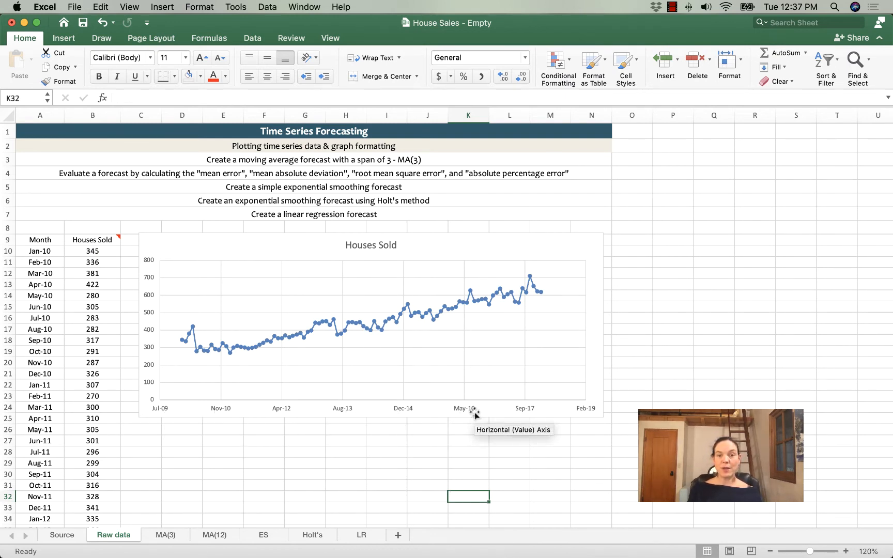
{"action": "mouse_move", "coordinate": [340, 436]}
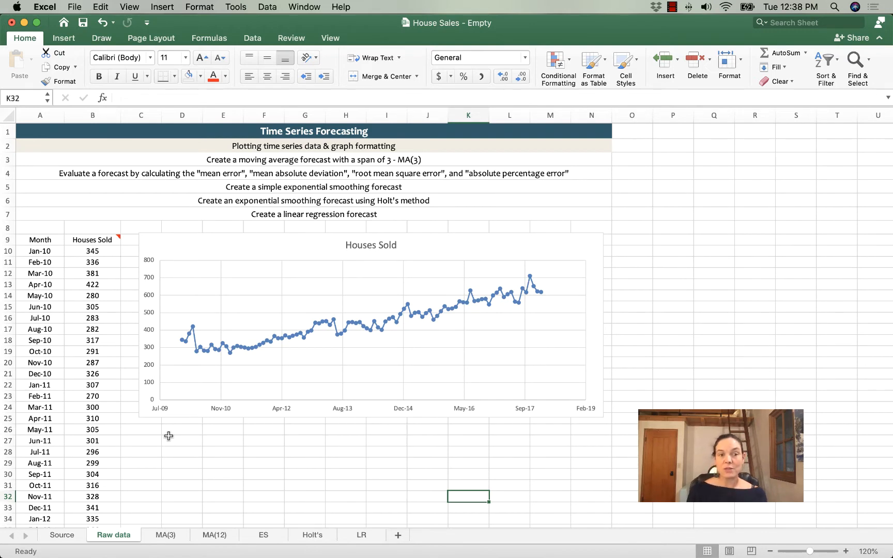
{"action": "mouse_move", "coordinate": [226, 468]}
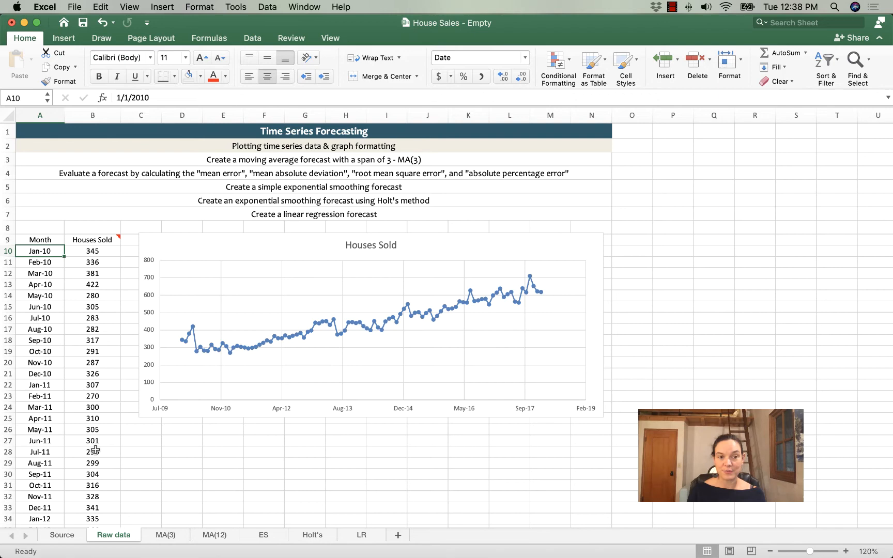
Add min and max labels with =MIN and =MAX of the Month column giving Jan-10 and Feb-18.
{"action": "left_click", "coordinate": [182, 441]}
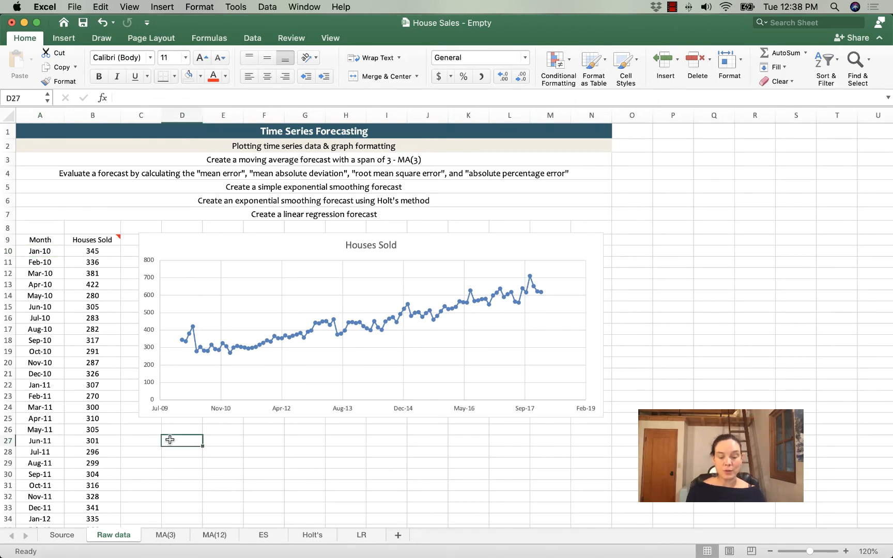
{"action": "type", "text": "min"}
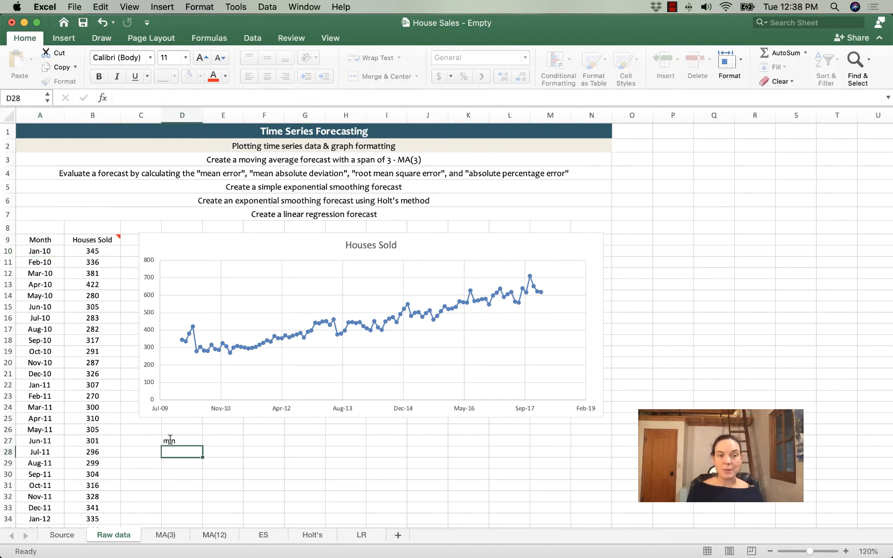
{"action": "type", "text": "max"}
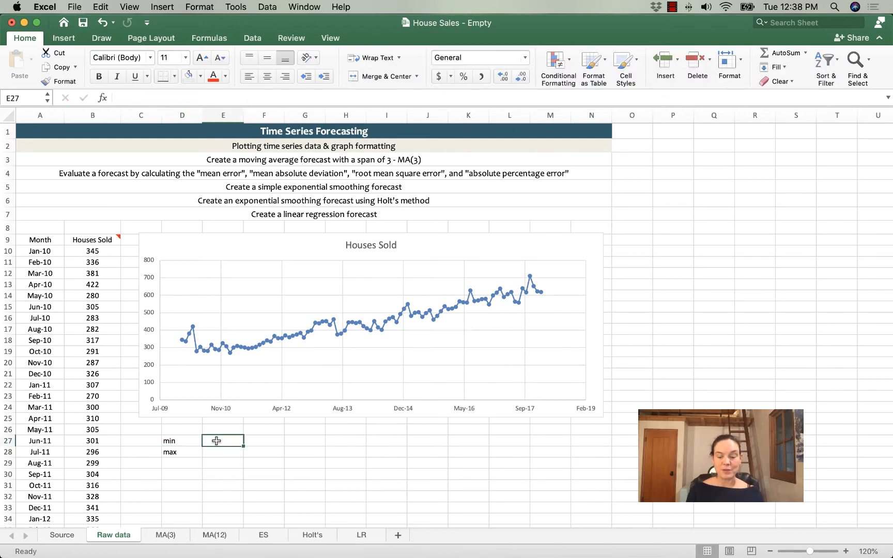
{"action": "type", "text": "=min("}
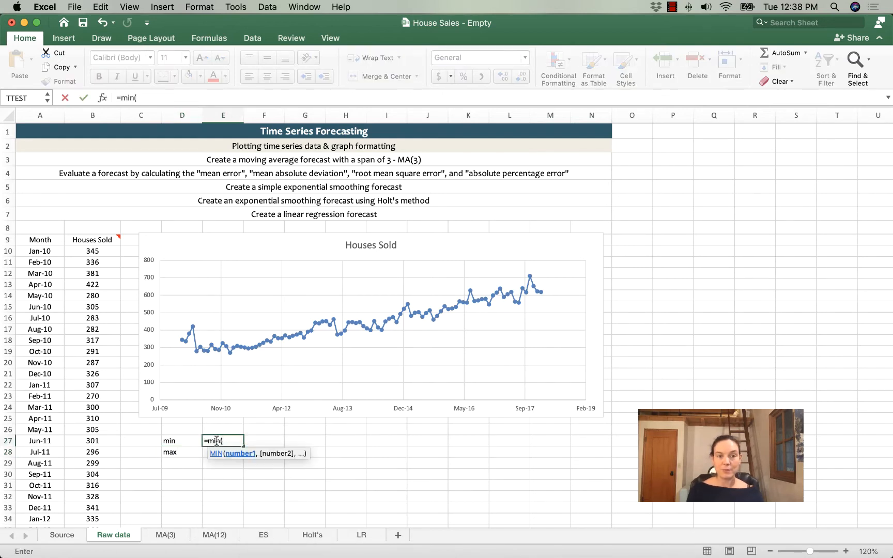
{"action": "mouse_move", "coordinate": [92, 452]}
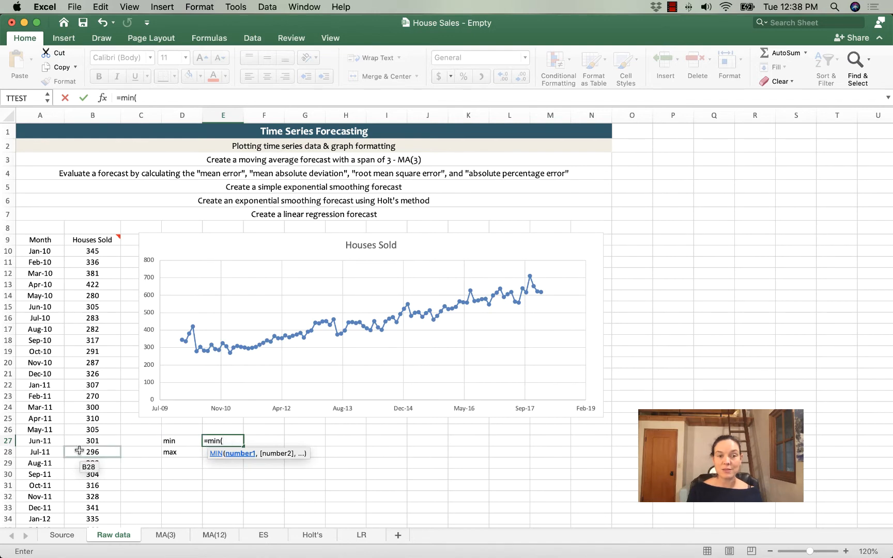
{"action": "left_click", "coordinate": [40, 251]}
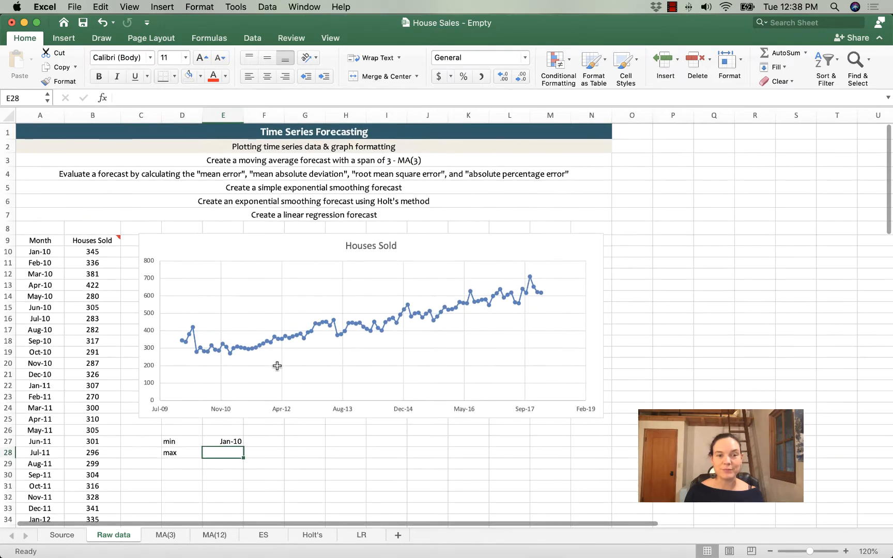
{"action": "type", "text": "="}
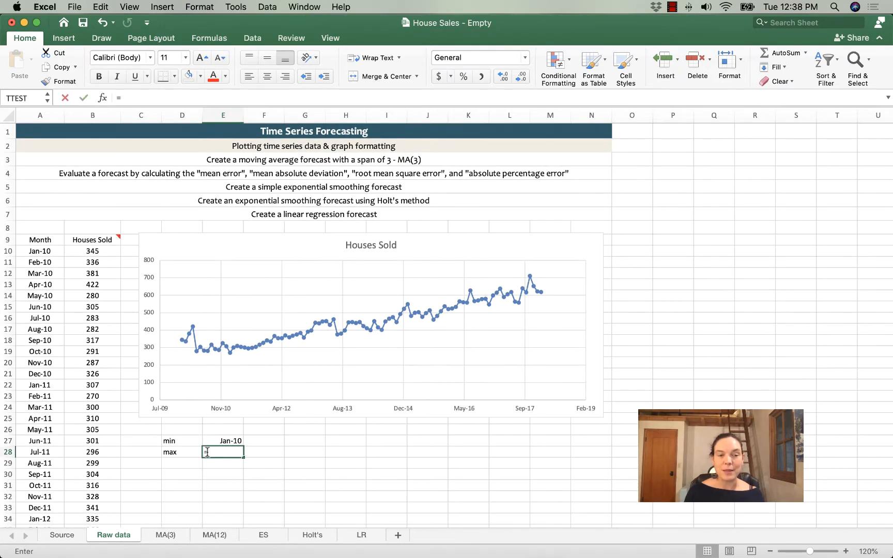
{"action": "type", "text": "=max("}
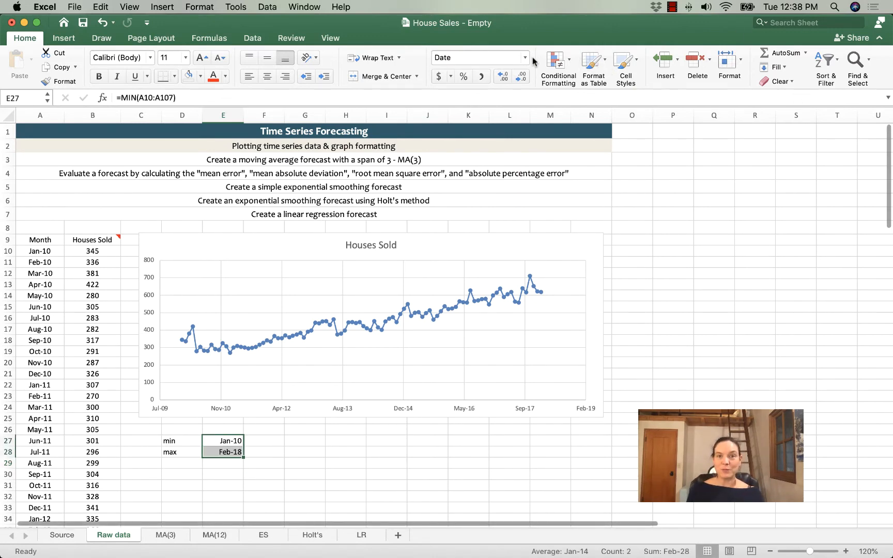
Format the min and max date cells as General numbers, 40179 and 43132.
{"action": "left_click", "coordinate": [523, 56]}
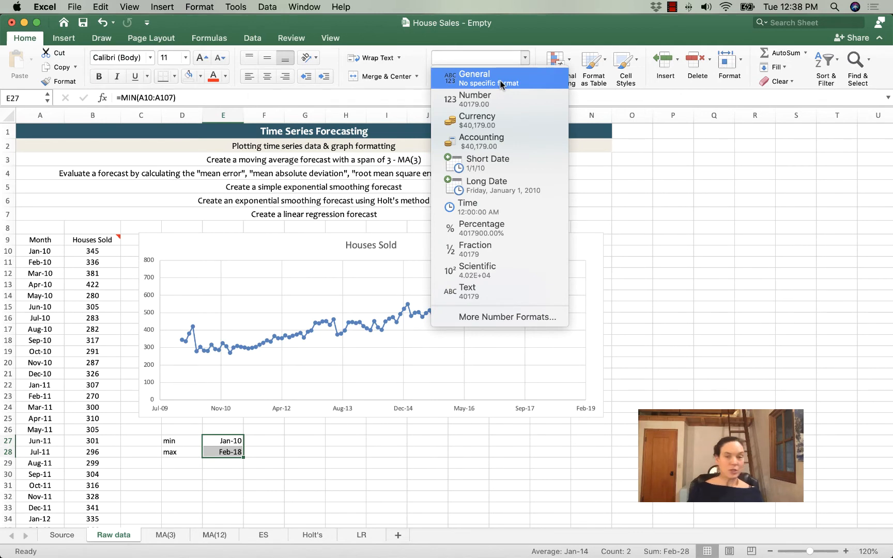
{"action": "left_click", "coordinate": [473, 78]}
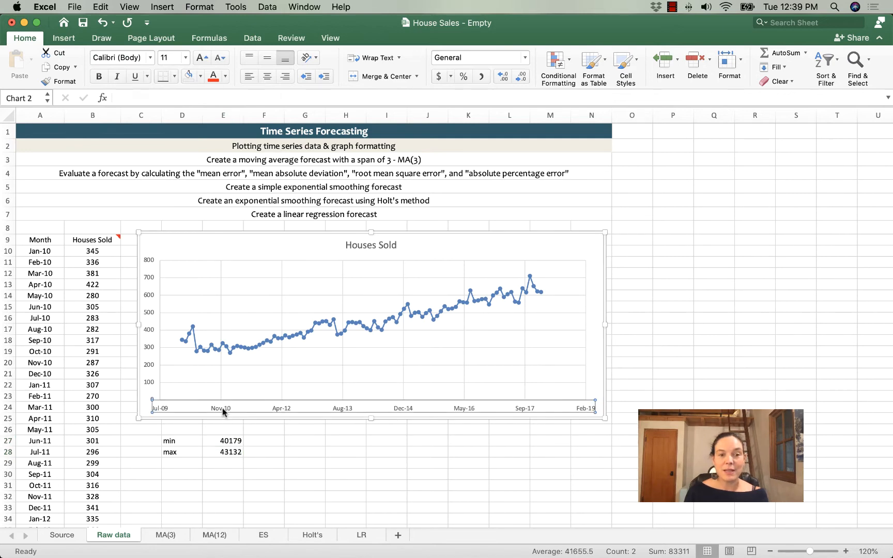
Bring up Format Axis for the chart's horizontal date axis.
{"action": "right_click", "coordinate": [223, 411]}
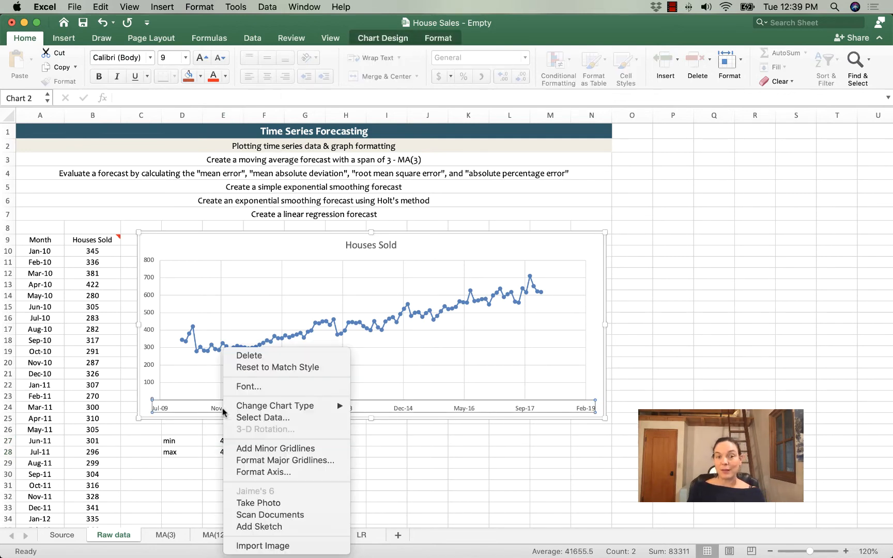
{"action": "mouse_move", "coordinate": [263, 471]}
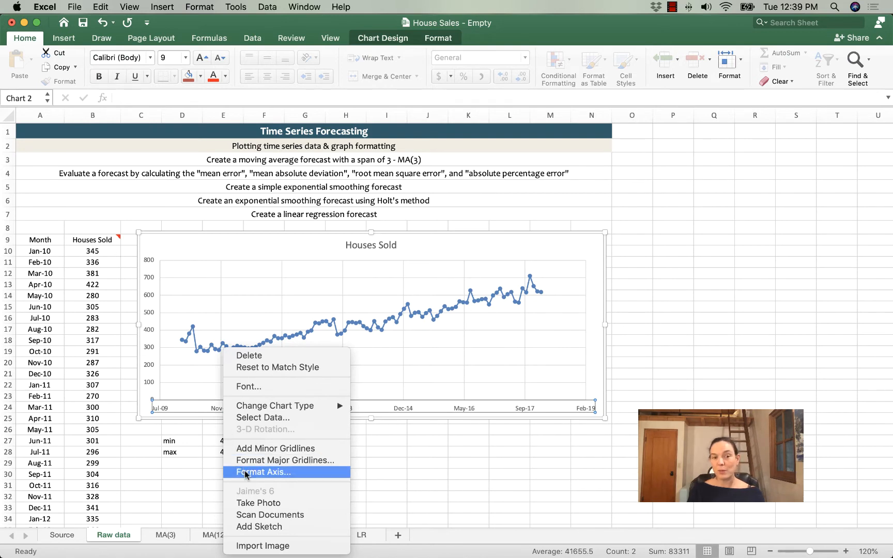
{"action": "left_click", "coordinate": [262, 472]}
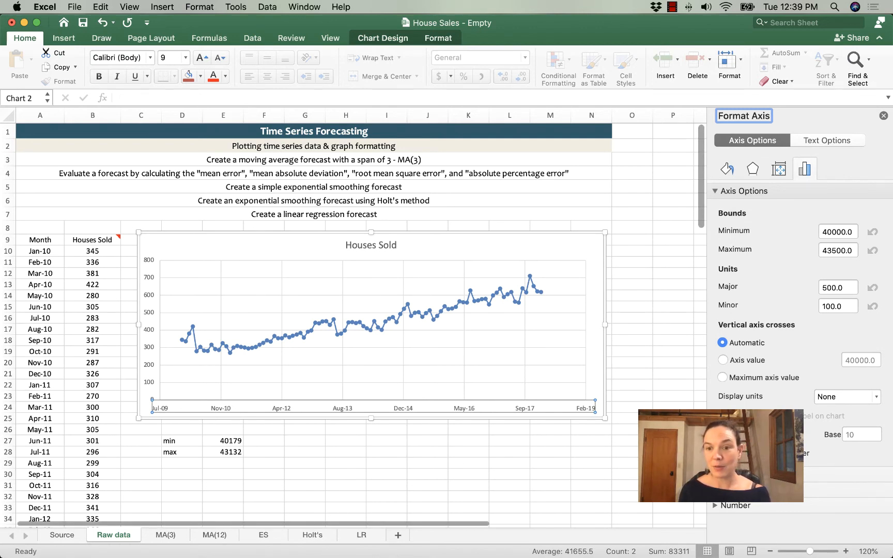
{"action": "mouse_move", "coordinate": [680, 387]}
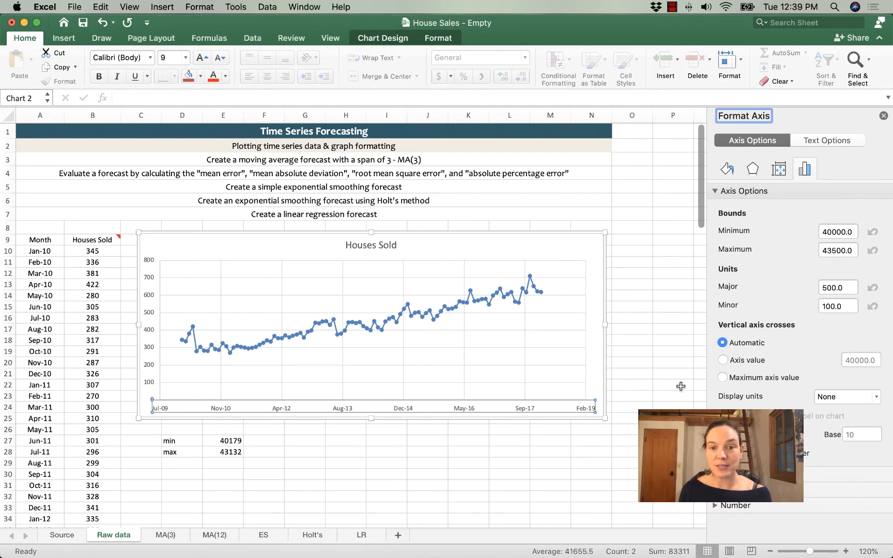
{"action": "mouse_move", "coordinate": [242, 411]}
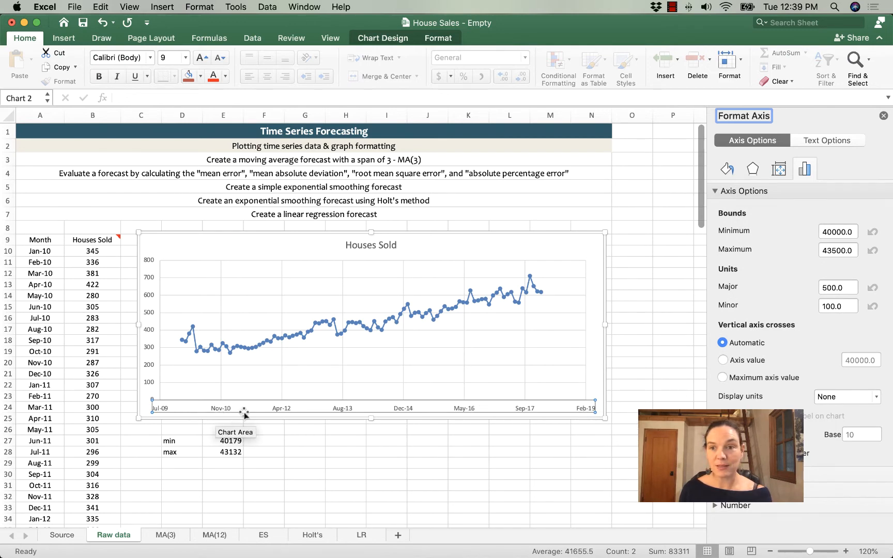
Set the date axis bounds to minimum 40179 and maximum 43132.
{"action": "left_click", "coordinate": [838, 231]}
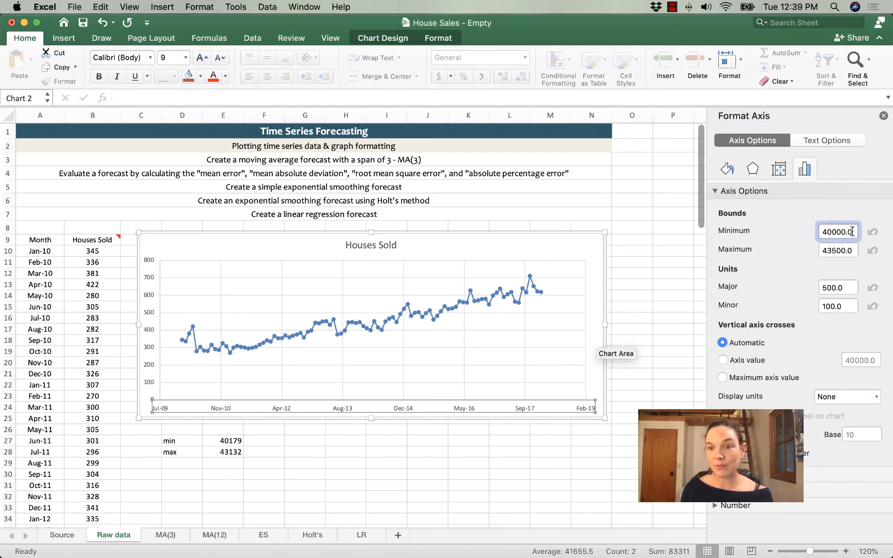
{"action": "left_click", "coordinate": [837, 232]}
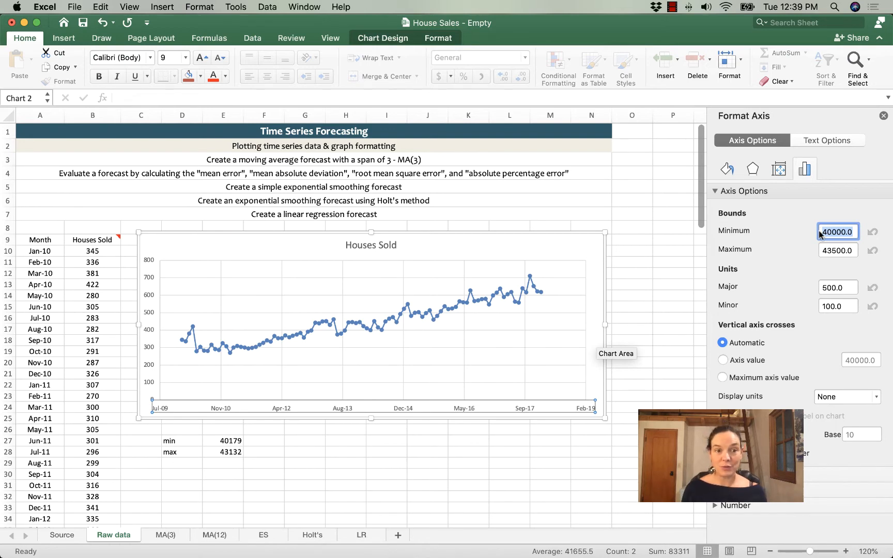
{"action": "type", "text": "4"}
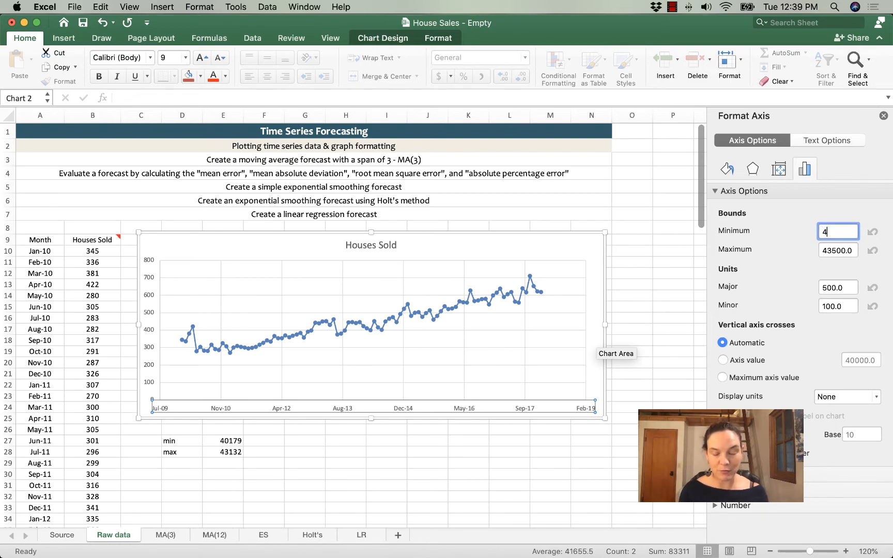
{"action": "type", "text": "0179"}
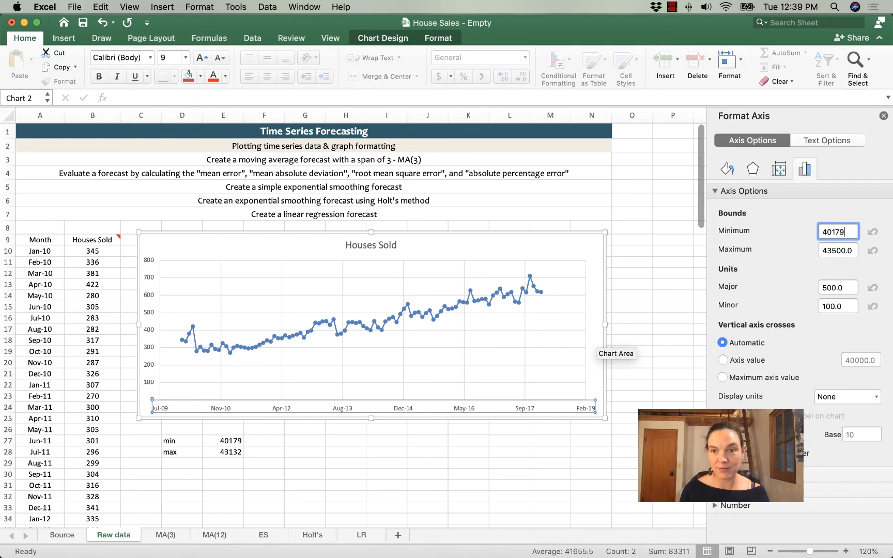
{"action": "type", "text": "43679.0"}
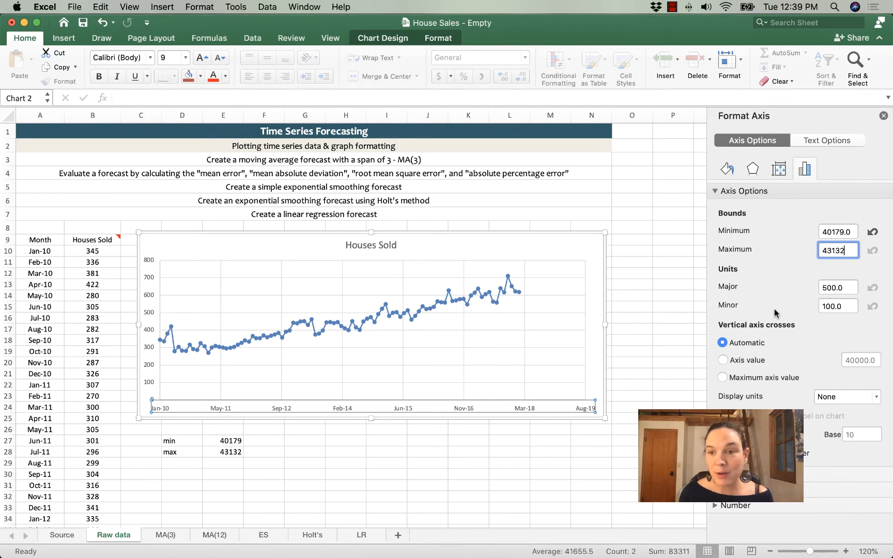
{"action": "left_click", "coordinate": [837, 286]}
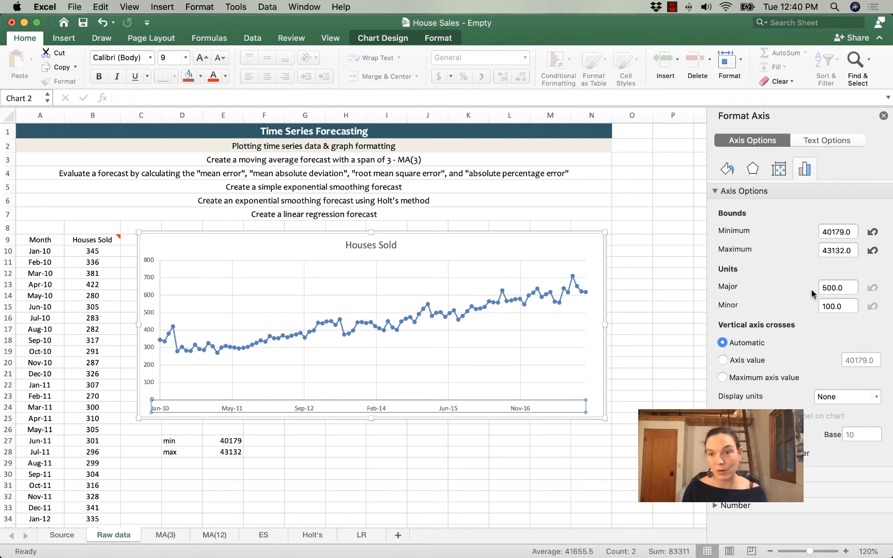
{"action": "left_click", "coordinate": [837, 286]}
{"action": "type", "text": "182.5"}
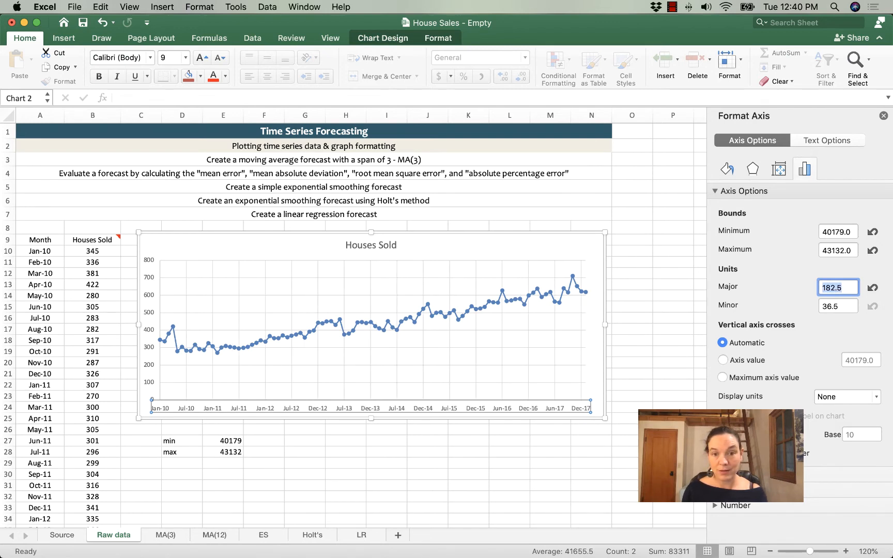
{"action": "mouse_move", "coordinate": [163, 409]}
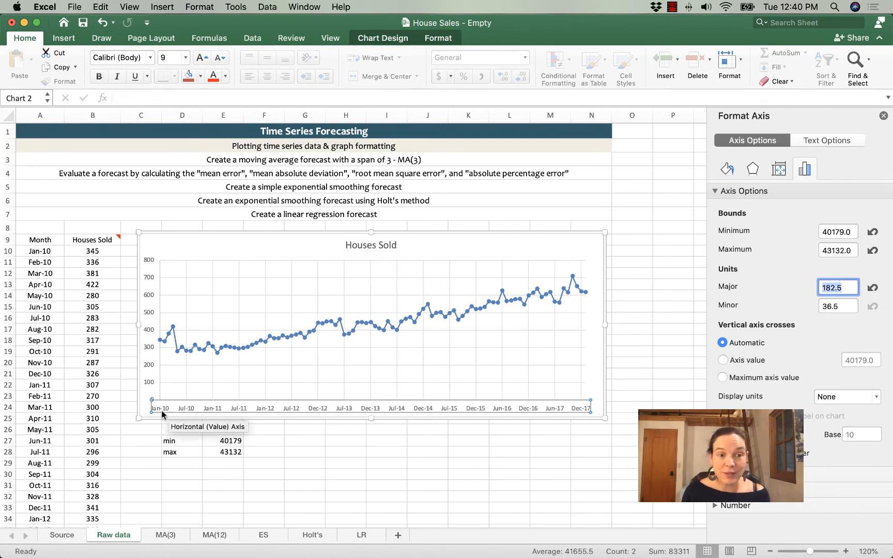
{"action": "mouse_move", "coordinate": [282, 411]}
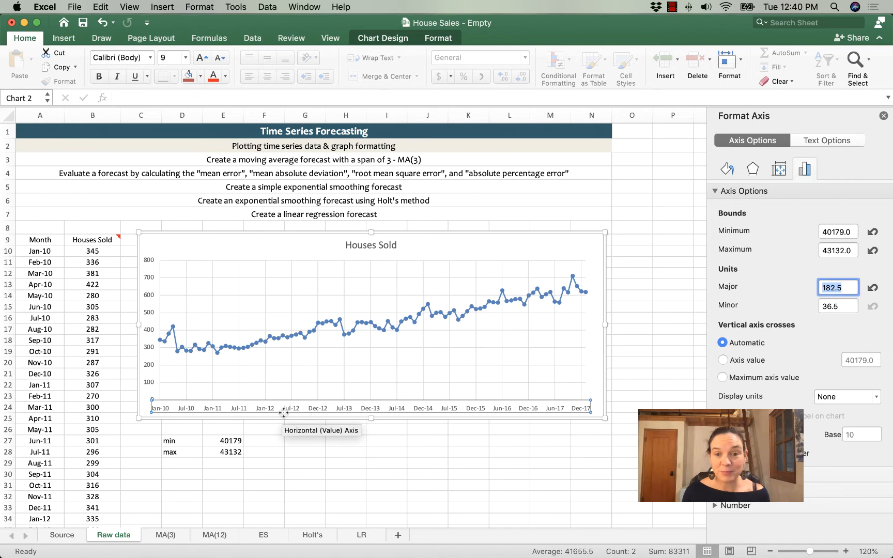
{"action": "mouse_move", "coordinate": [577, 376]}
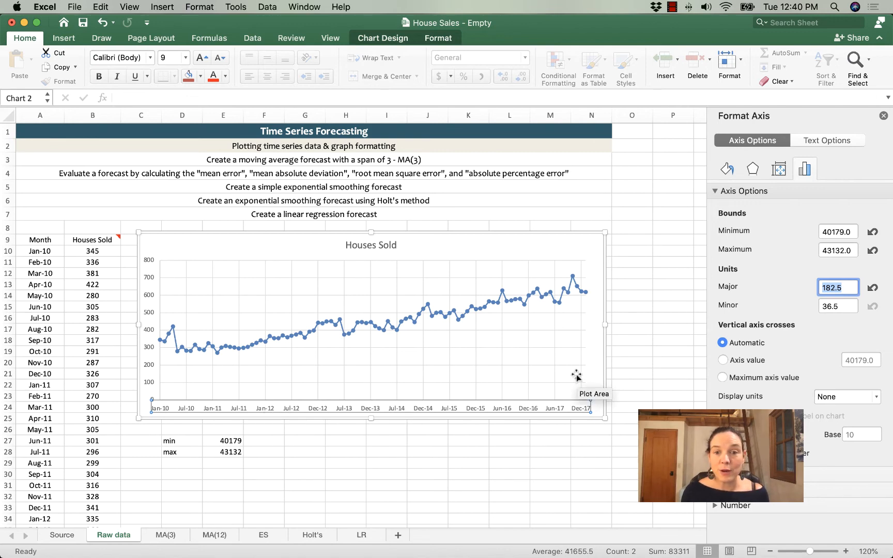
Resize the chart narrower then back wider, and move to the chart's text options.
{"action": "left_click_drag", "start_coordinate": [590, 329], "coordinate": [534, 329]}
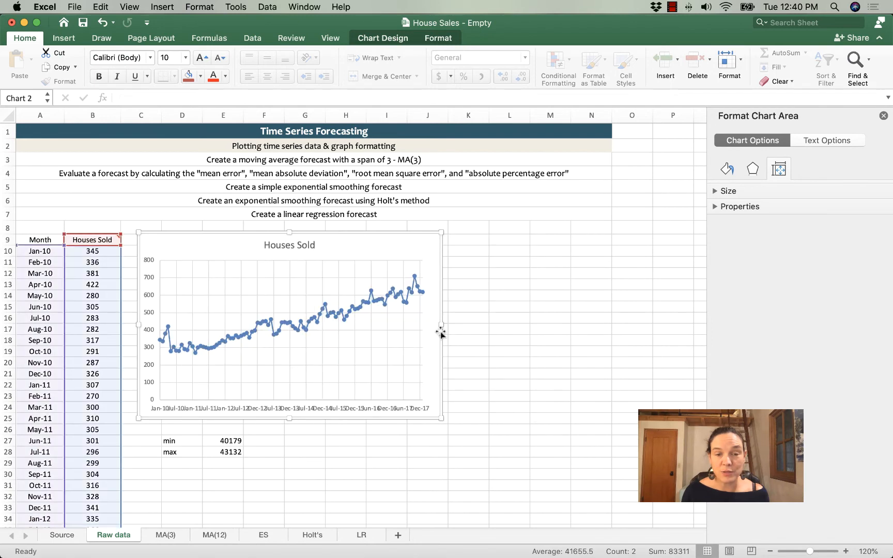
{"action": "left_click_drag", "start_coordinate": [441, 326], "coordinate": [594, 321]}
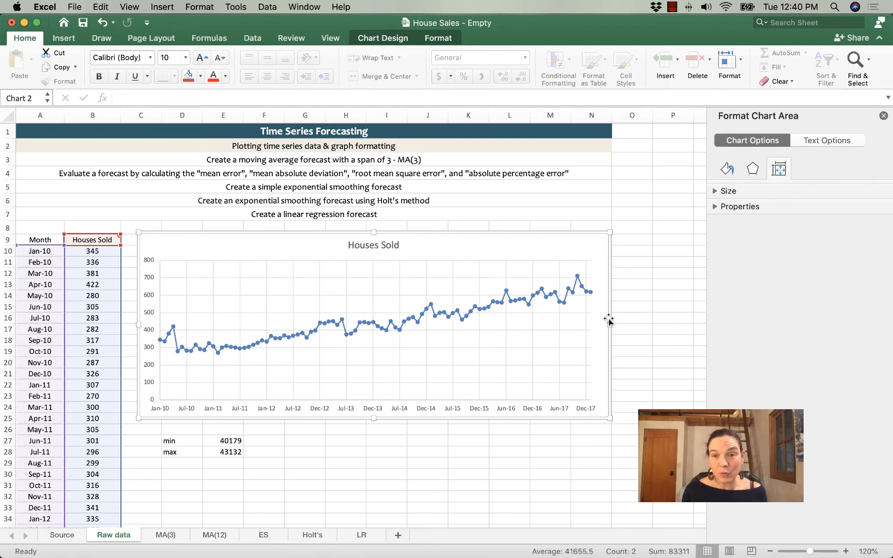
{"action": "mouse_move", "coordinate": [603, 325]}
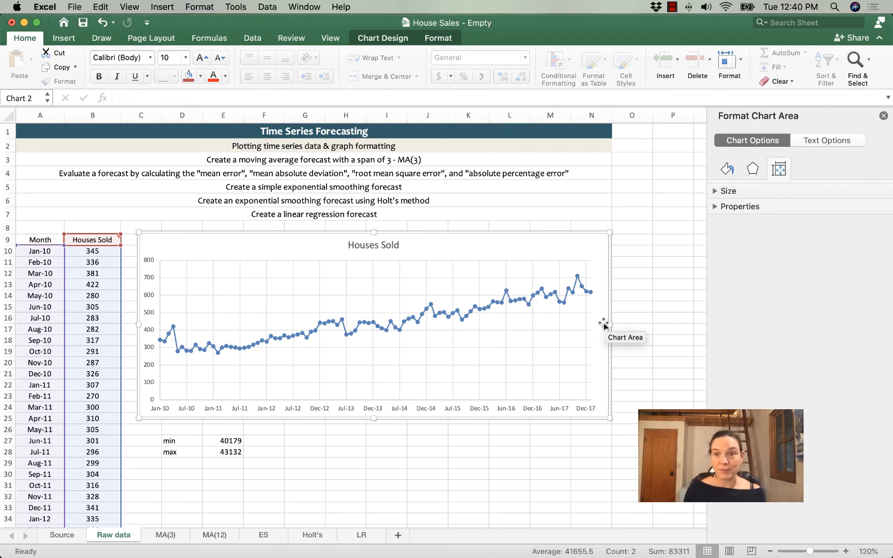
{"action": "left_click", "coordinate": [826, 141]}
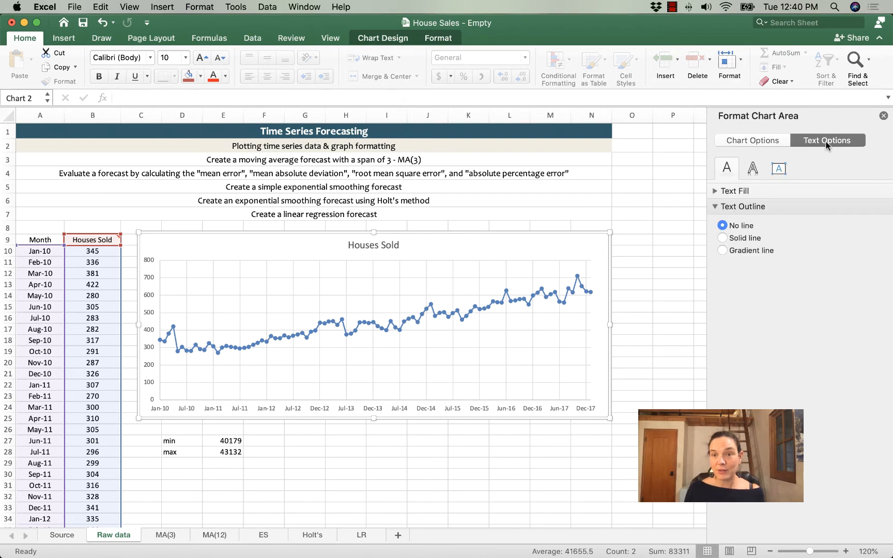
{"action": "mouse_move", "coordinate": [779, 169]}
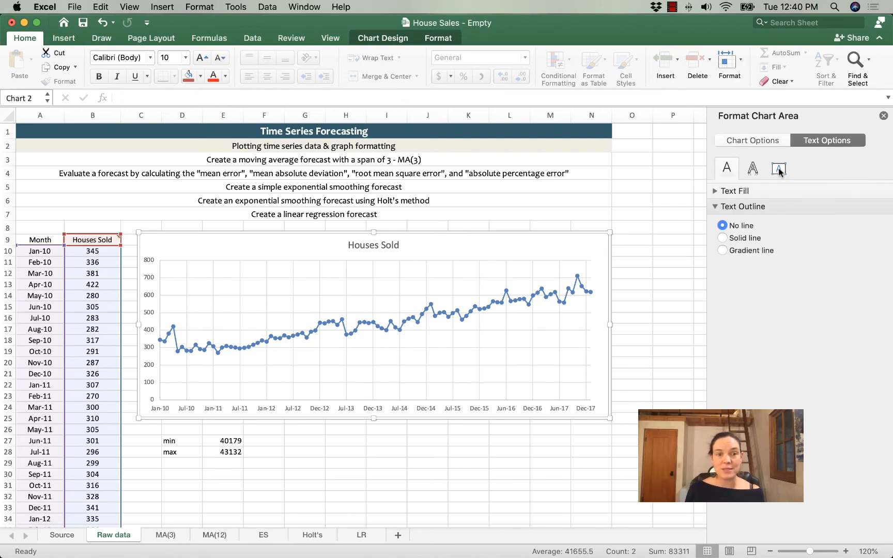
Set the chart area's text direction to Rotate all text 270°.
{"action": "left_click", "coordinate": [778, 167]}
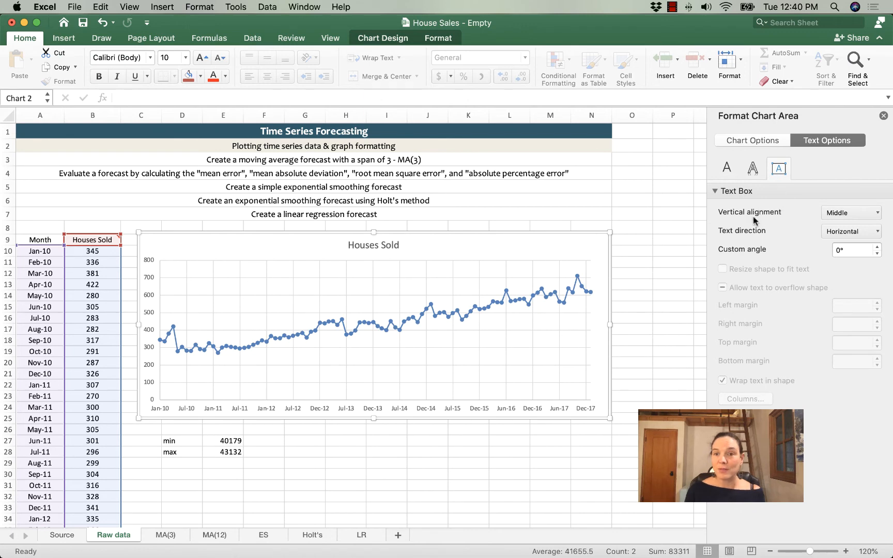
{"action": "mouse_move", "coordinate": [877, 236]}
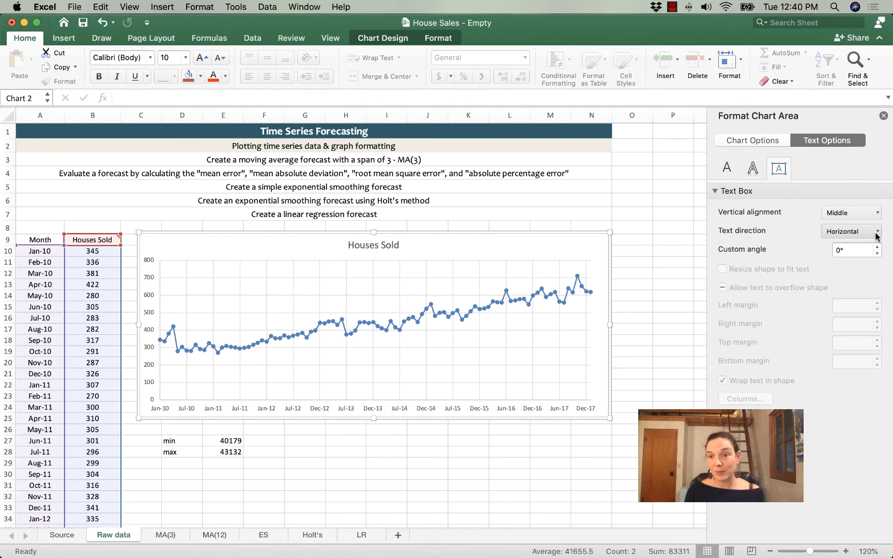
{"action": "left_click", "coordinate": [875, 232]}
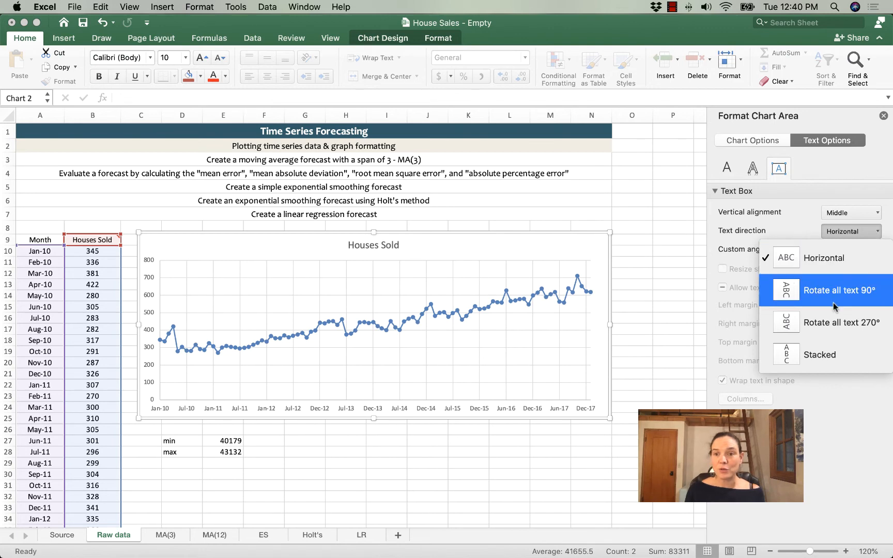
{"action": "mouse_move", "coordinate": [837, 322]}
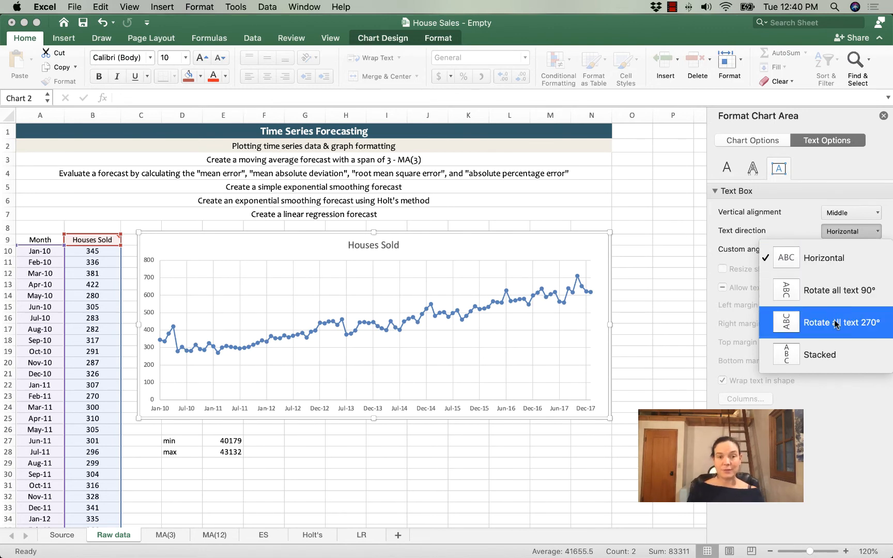
{"action": "left_click", "coordinate": [843, 322]}
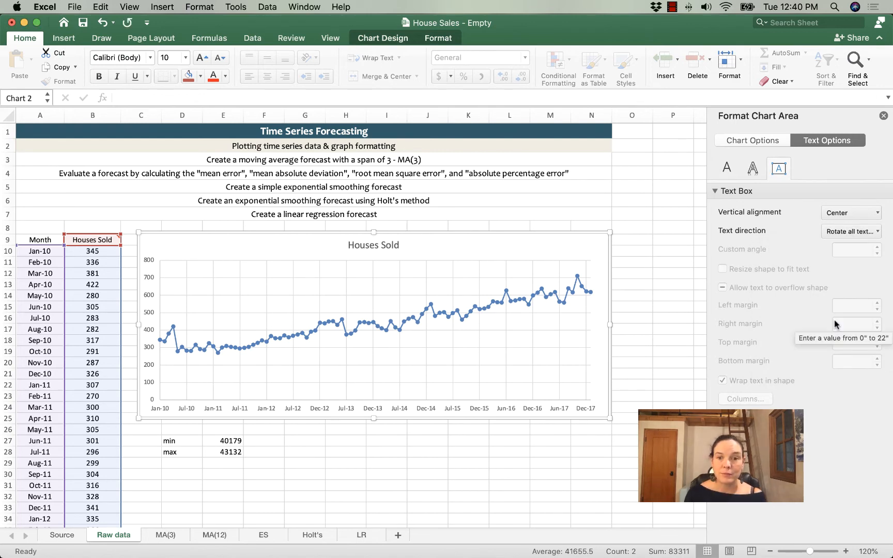
{"action": "mouse_move", "coordinate": [572, 416]}
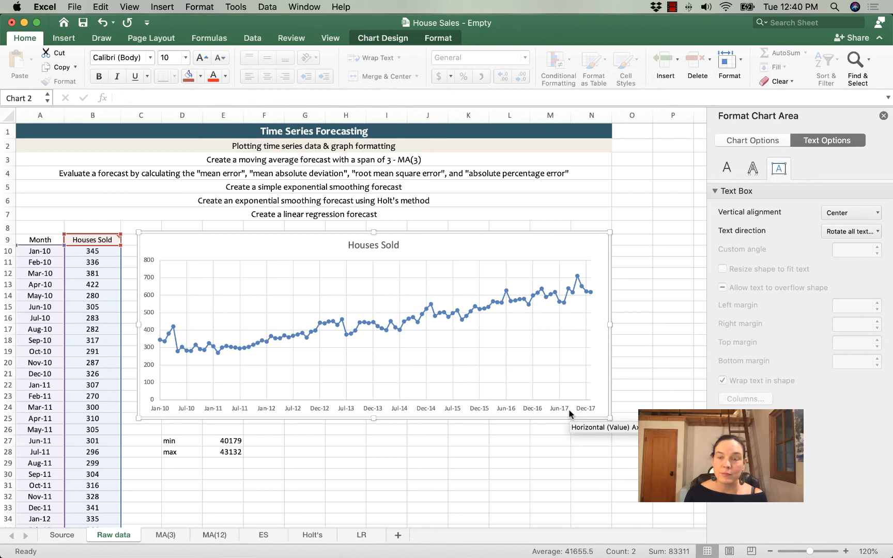
{"action": "mouse_move", "coordinate": [573, 408]}
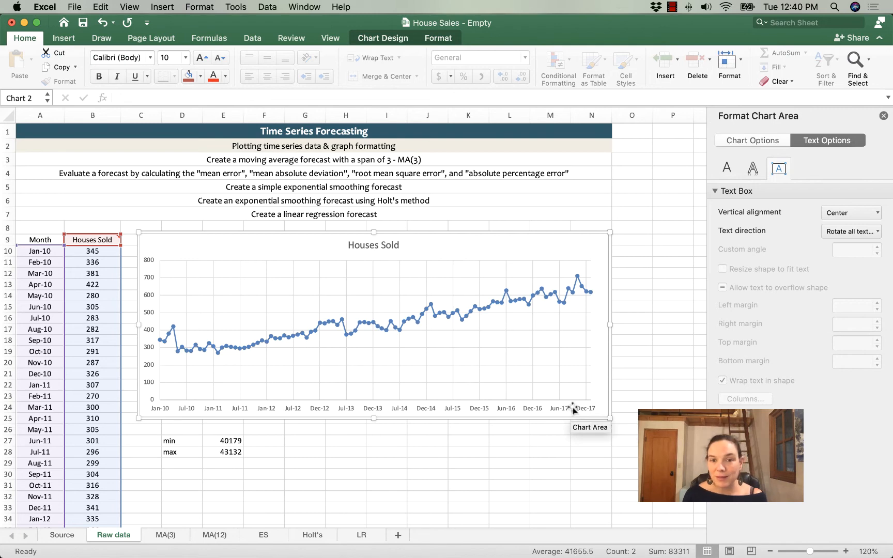
{"action": "mouse_move", "coordinate": [524, 412]}
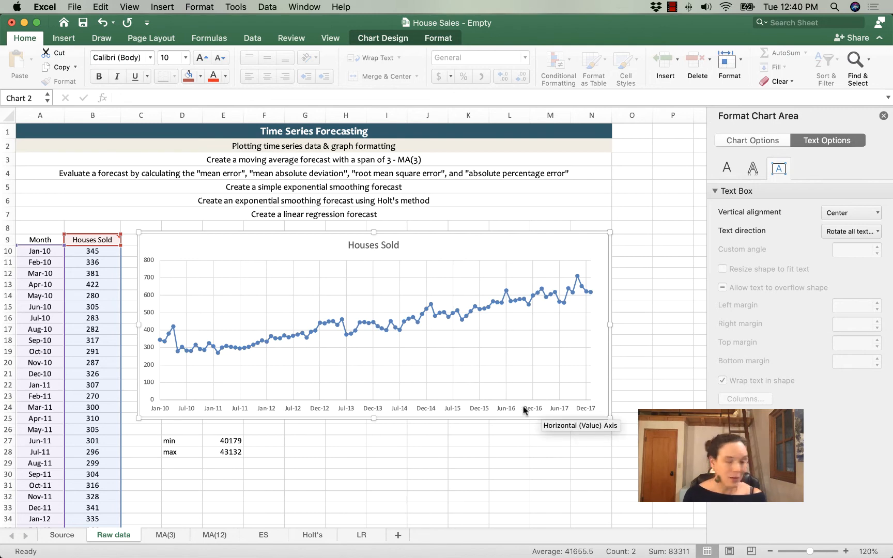
Rotate the horizontal date axis labels 270° so they run vertically.
{"action": "right_click", "coordinate": [524, 410]}
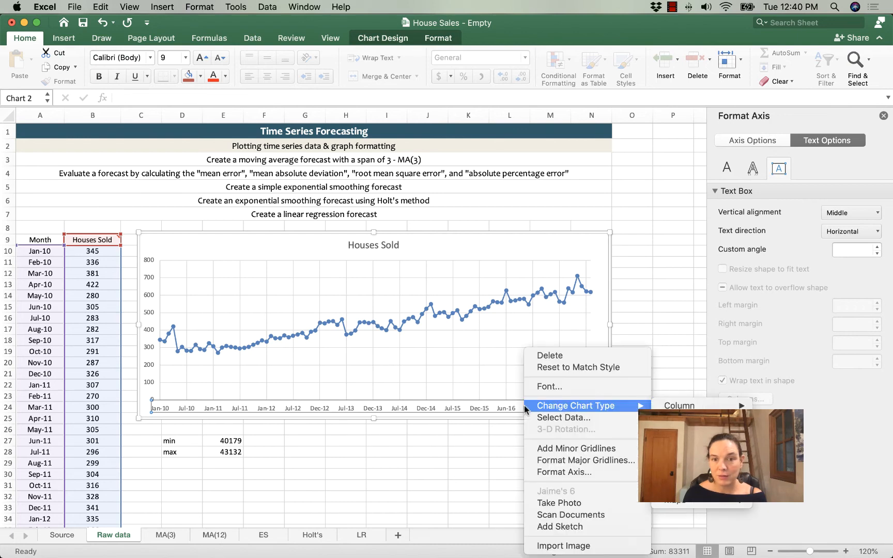
{"action": "left_click", "coordinate": [560, 479]}
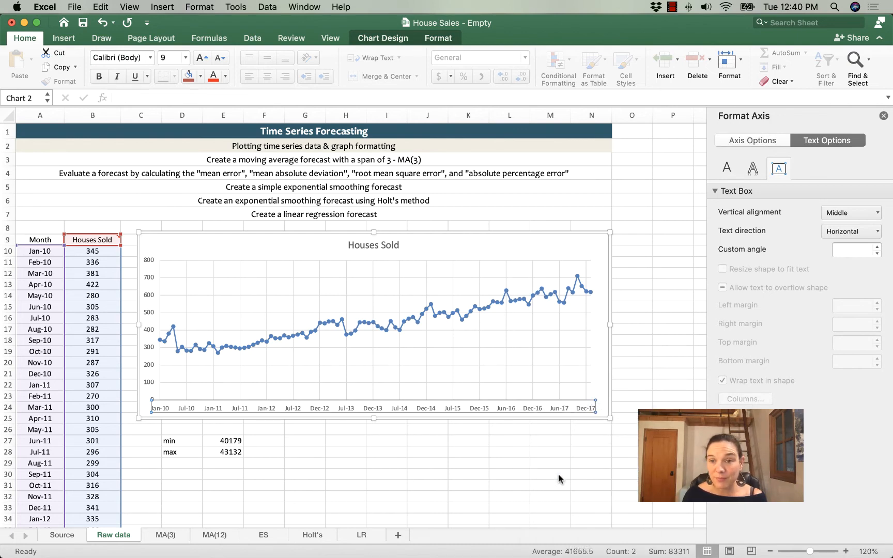
{"action": "left_click", "coordinate": [752, 140]}
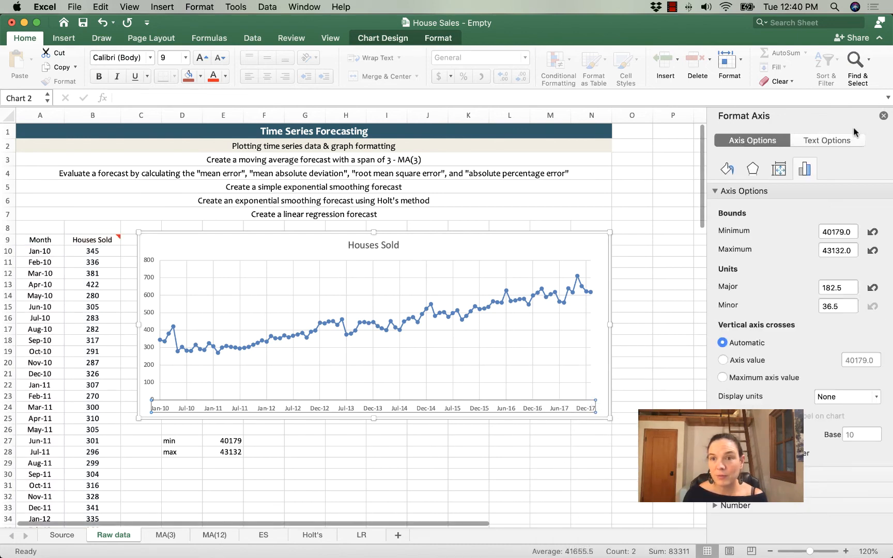
{"action": "left_click", "coordinate": [827, 141]}
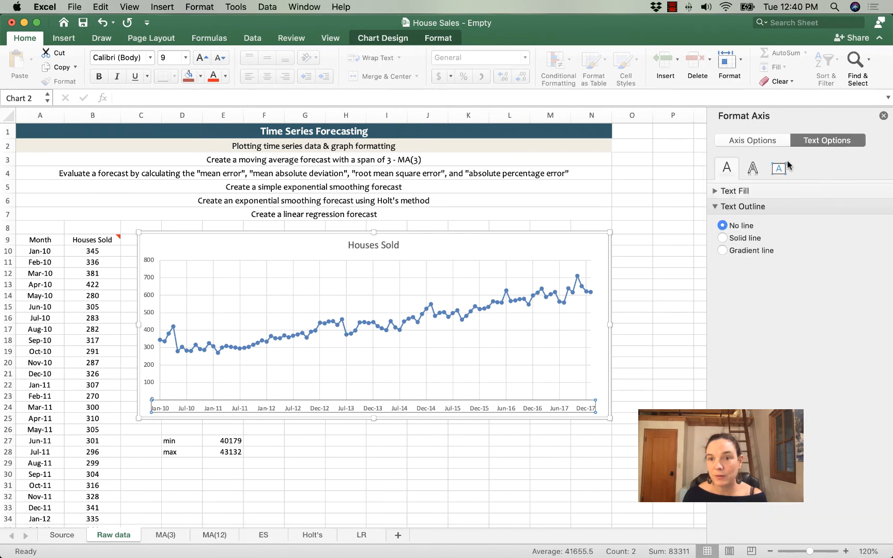
{"action": "left_click", "coordinate": [779, 168]}
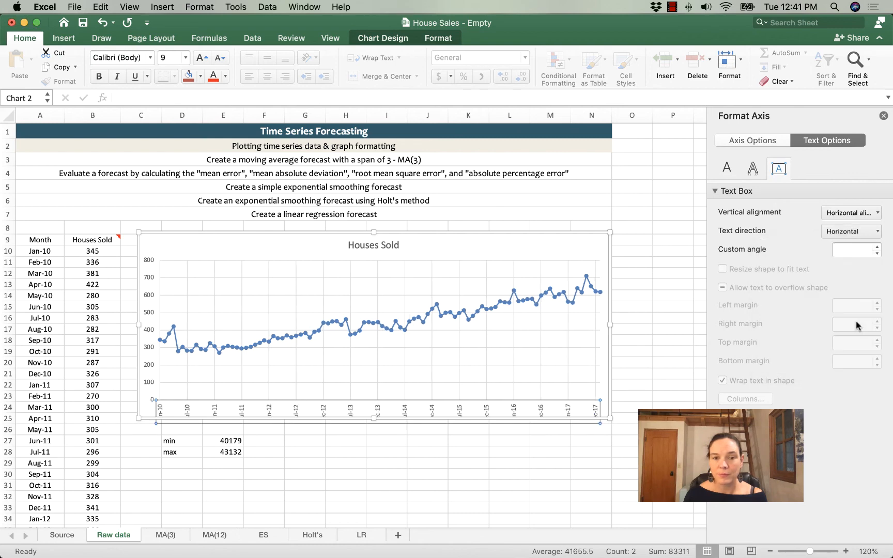
{"action": "left_click", "coordinate": [590, 461]}
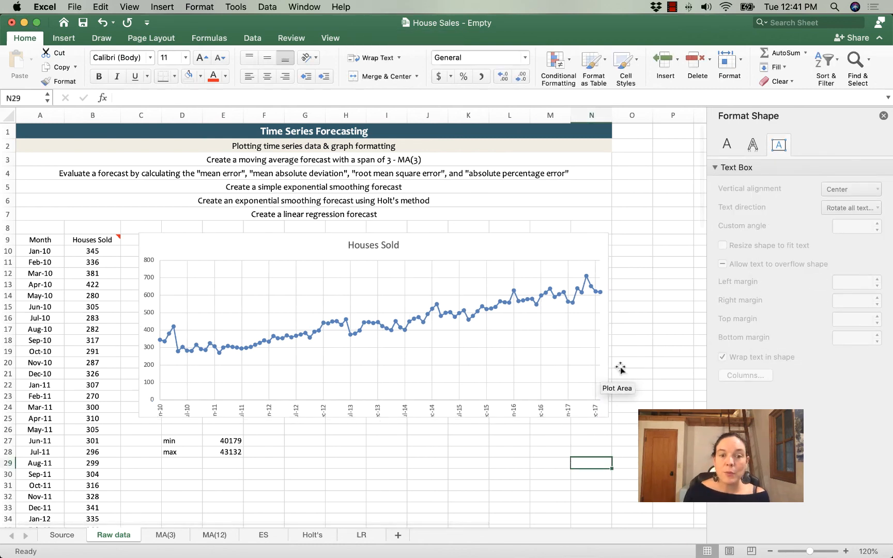
{"action": "mouse_move", "coordinate": [245, 409]}
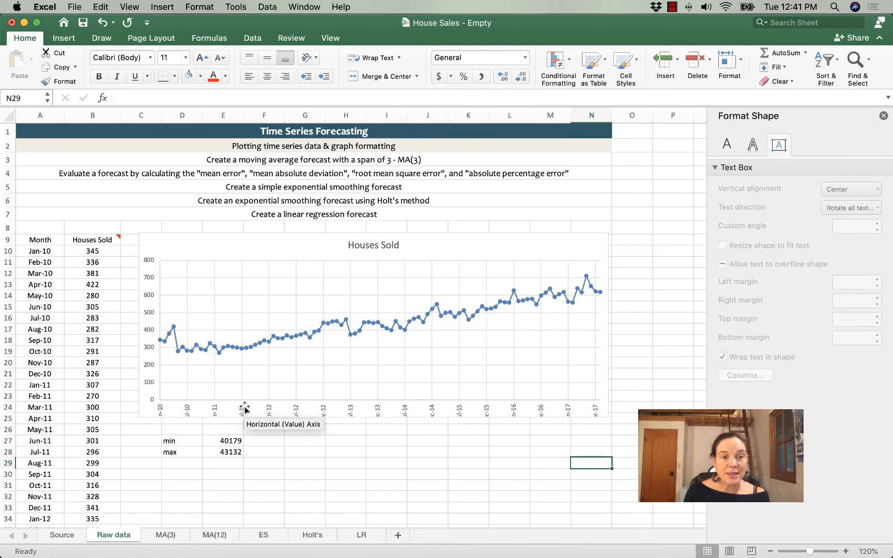
{"action": "mouse_move", "coordinate": [565, 414]}
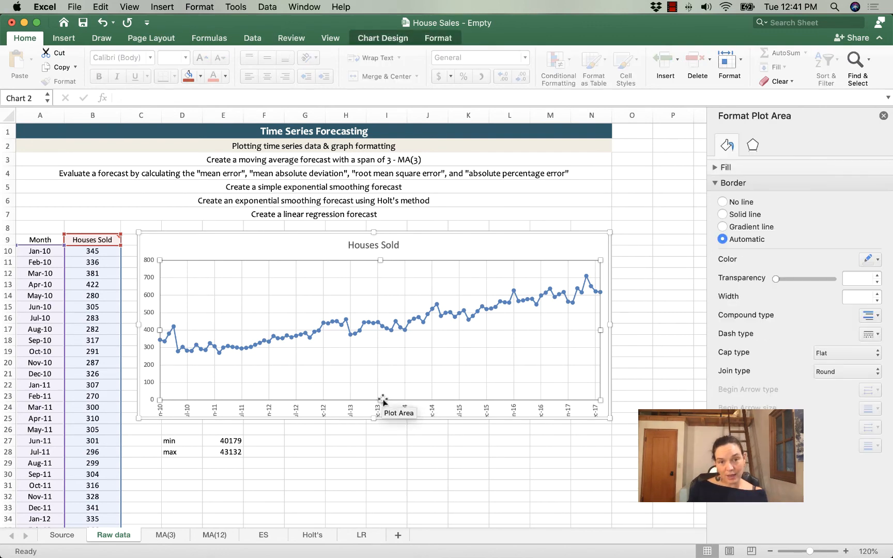
{"action": "mouse_move", "coordinate": [358, 413]}
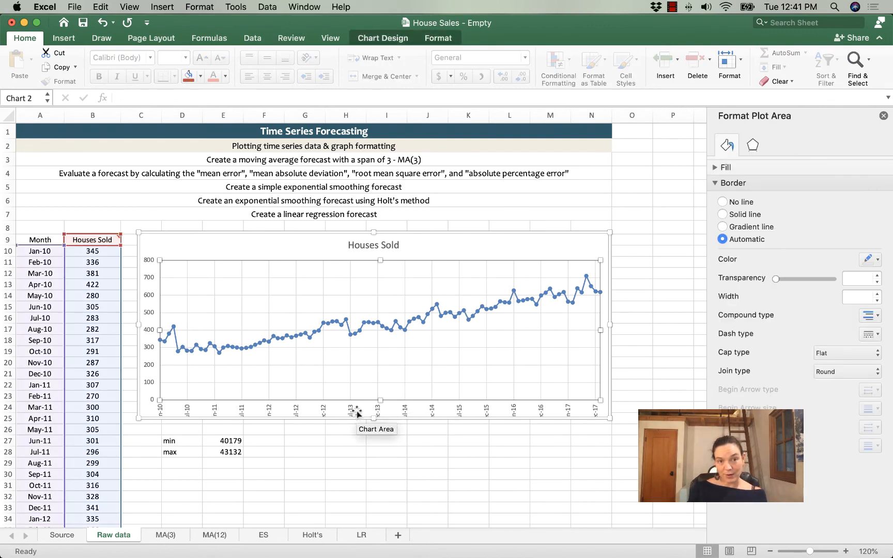
{"action": "mouse_move", "coordinate": [168, 399]}
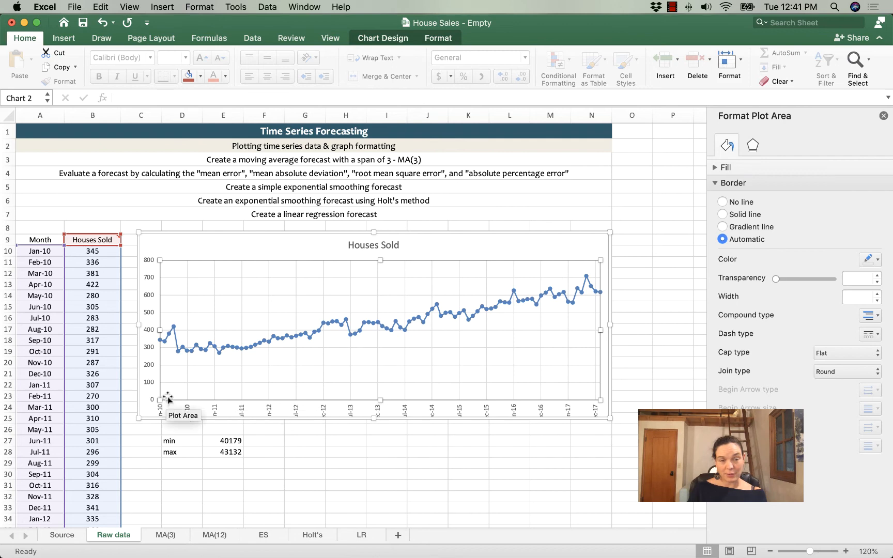
{"action": "mouse_move", "coordinate": [382, 396]}
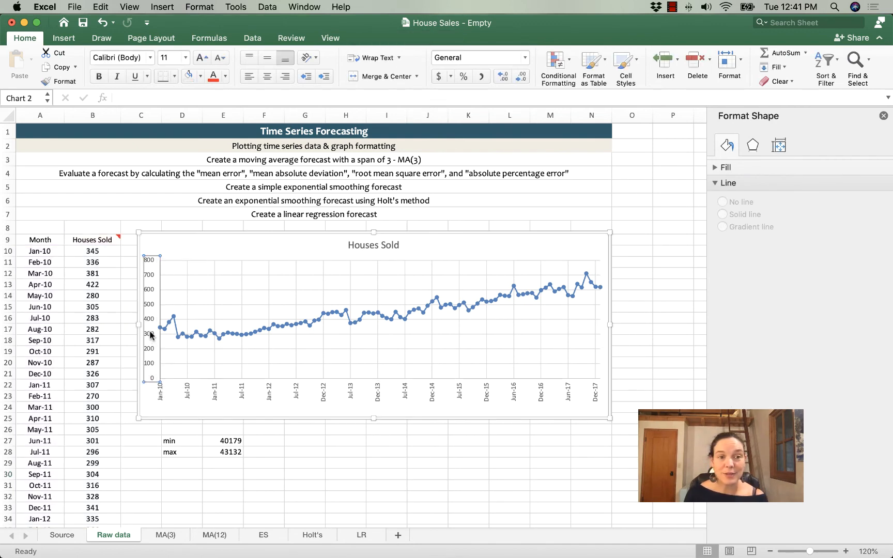
Add a Primary Vertical axis title reading Monthly house sales (thousands).
{"action": "left_click", "coordinate": [149, 320]}
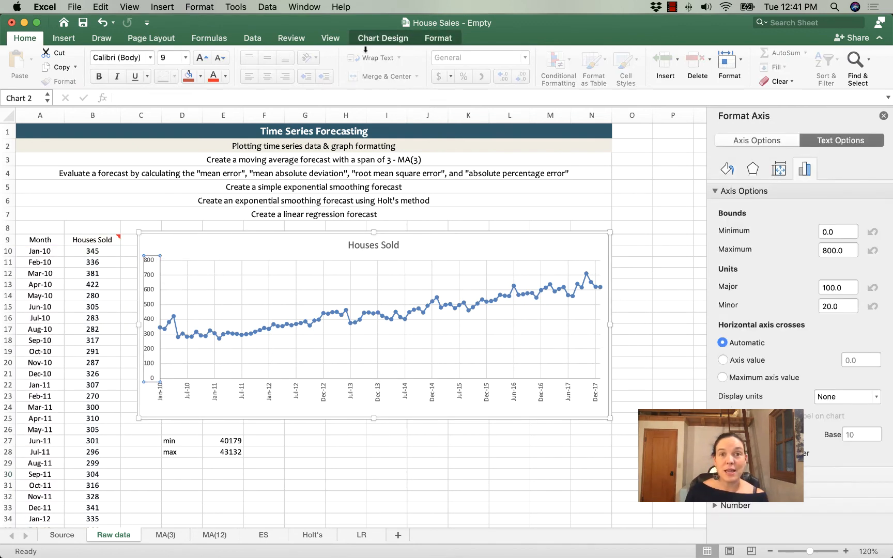
{"action": "left_click", "coordinate": [382, 37]}
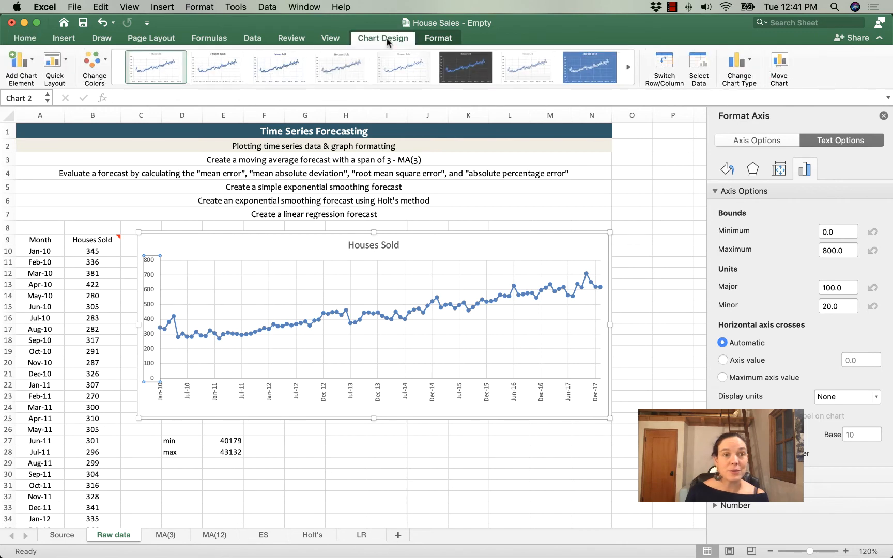
{"action": "left_click", "coordinate": [20, 67]}
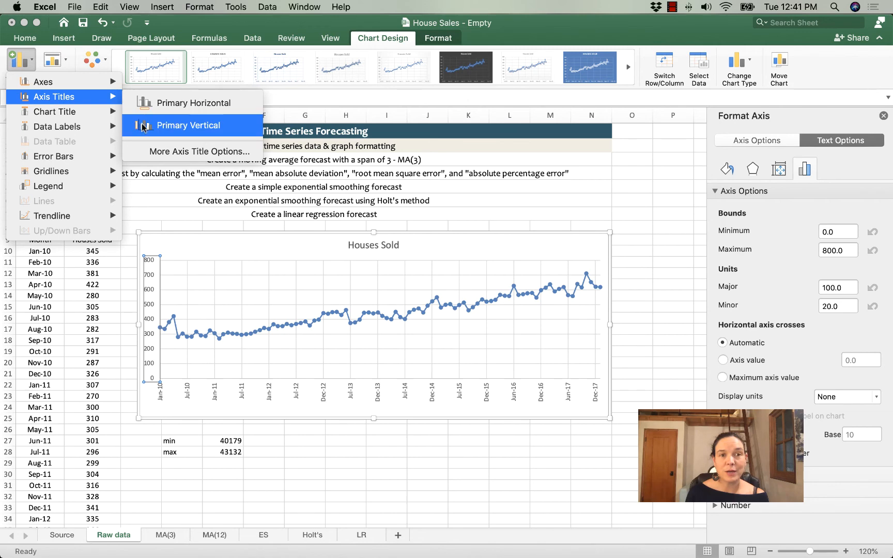
{"action": "left_click", "coordinate": [188, 125]}
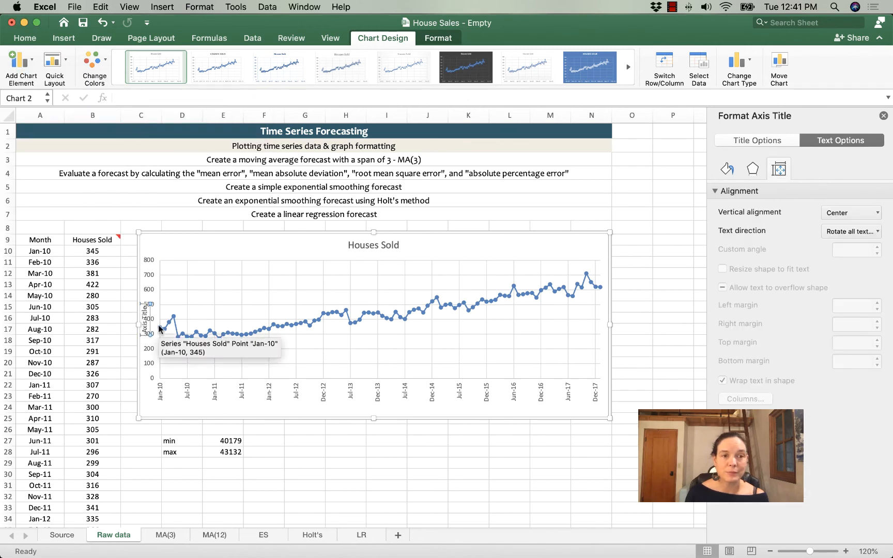
{"action": "left_click", "coordinate": [149, 310]}
{"action": "type", "text": "Monthly house sales (thousands)"}
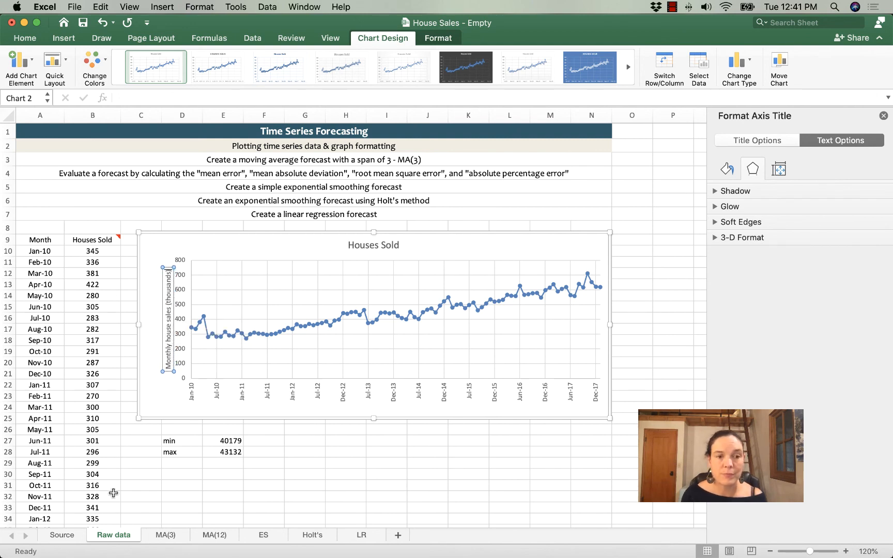
Select the Houses Sold chart's plot area to widen it toward the new vertical axis title.
{"action": "left_click", "coordinate": [181, 320]}
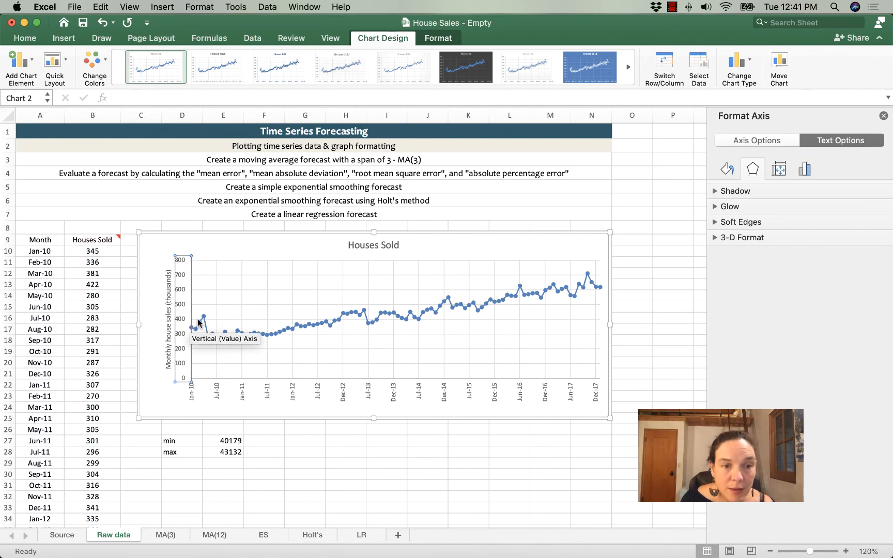
{"action": "left_click", "coordinate": [370, 302]}
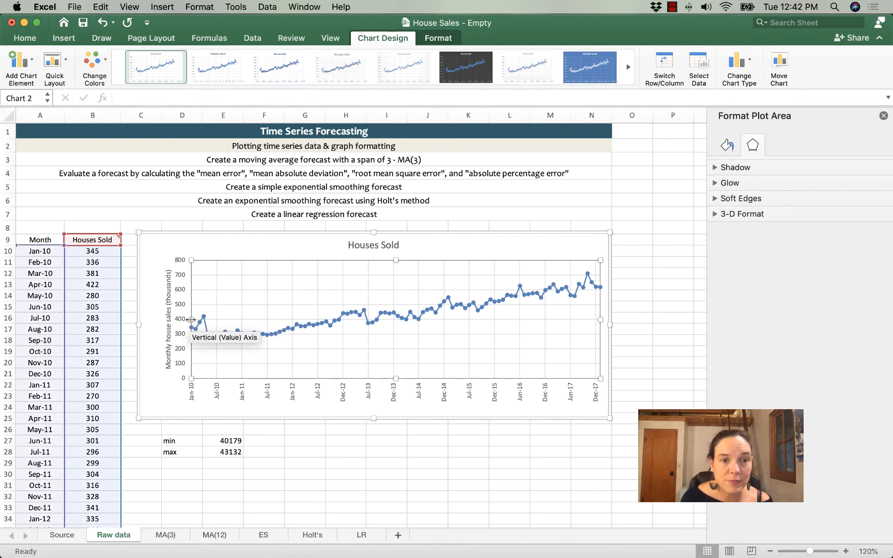
{"action": "mouse_move", "coordinate": [183, 323]}
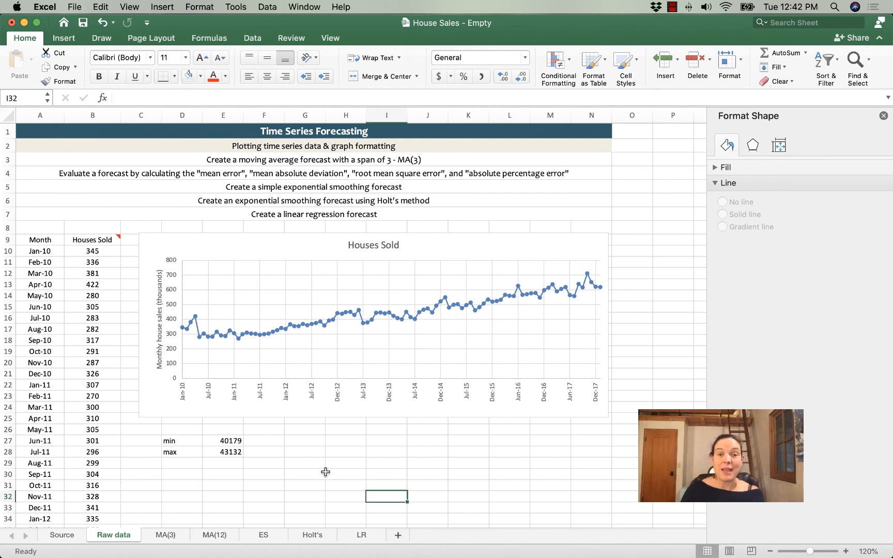
{"action": "mouse_move", "coordinate": [219, 352]}
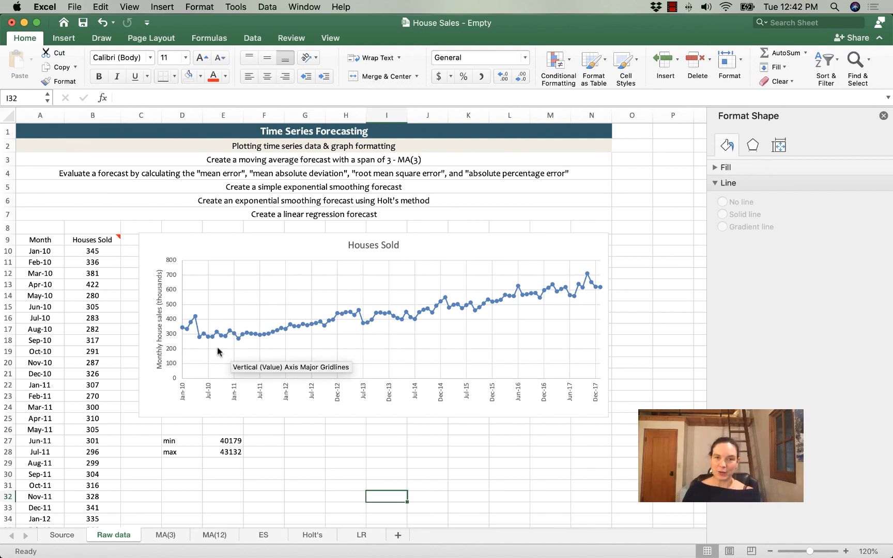
{"action": "mouse_move", "coordinate": [180, 358]}
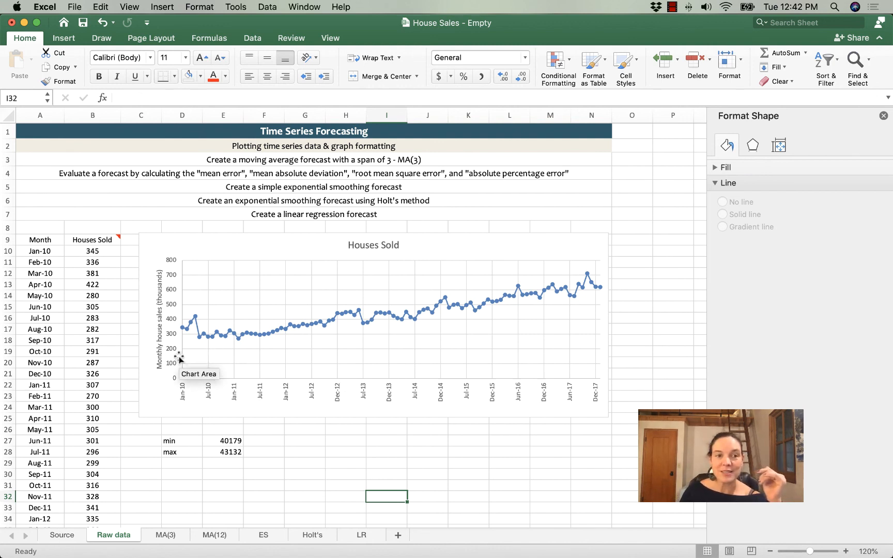
{"action": "mouse_move", "coordinate": [562, 289]}
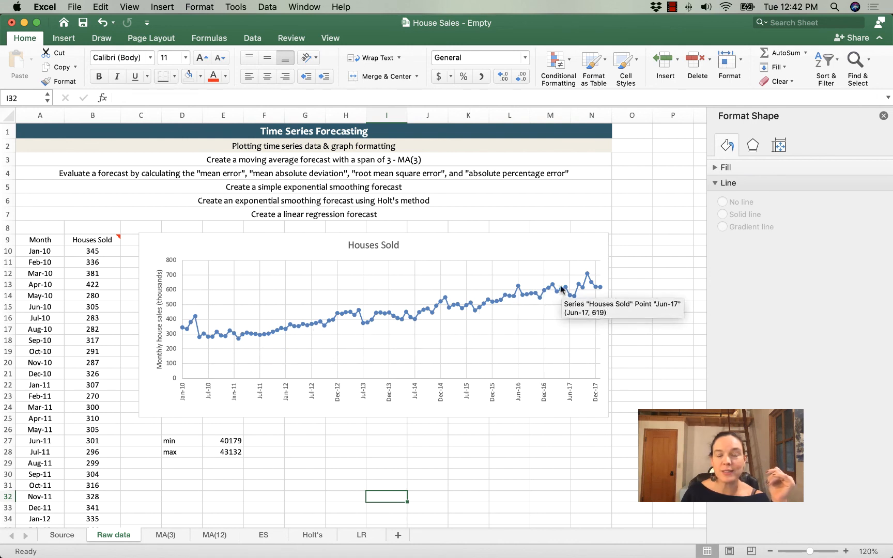
{"action": "mouse_move", "coordinate": [590, 289]}
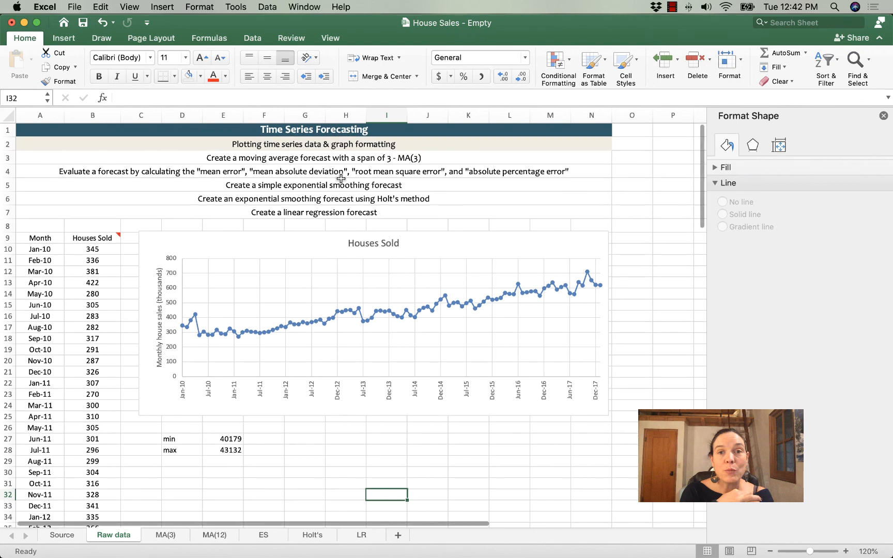
{"action": "left_click", "coordinate": [672, 7]}
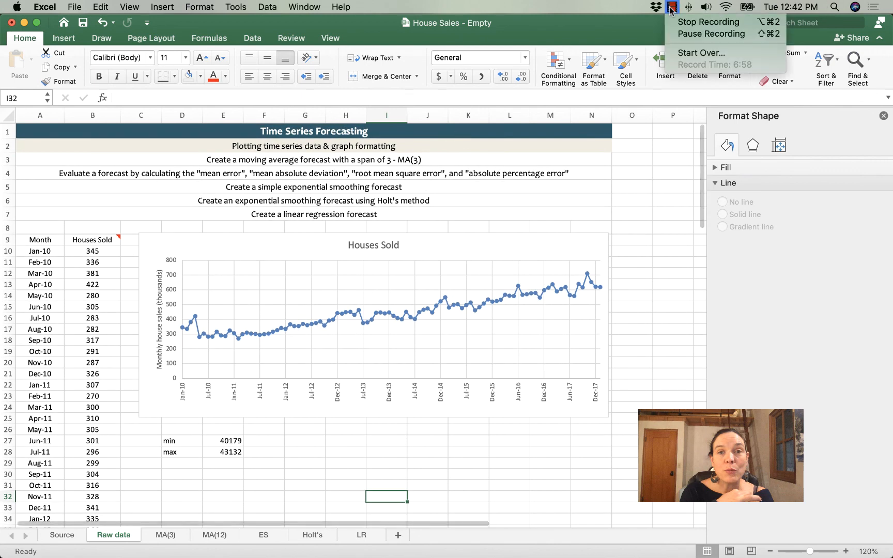
{"action": "mouse_move", "coordinate": [708, 21]}
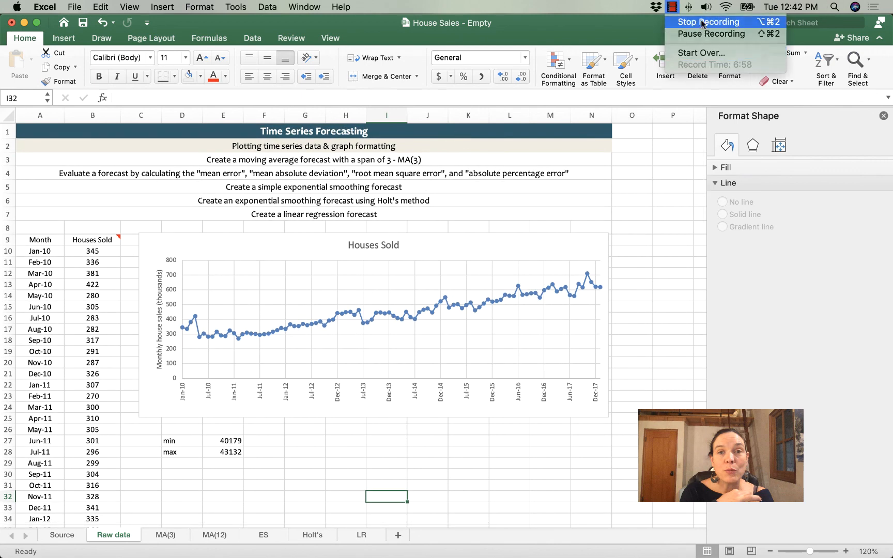